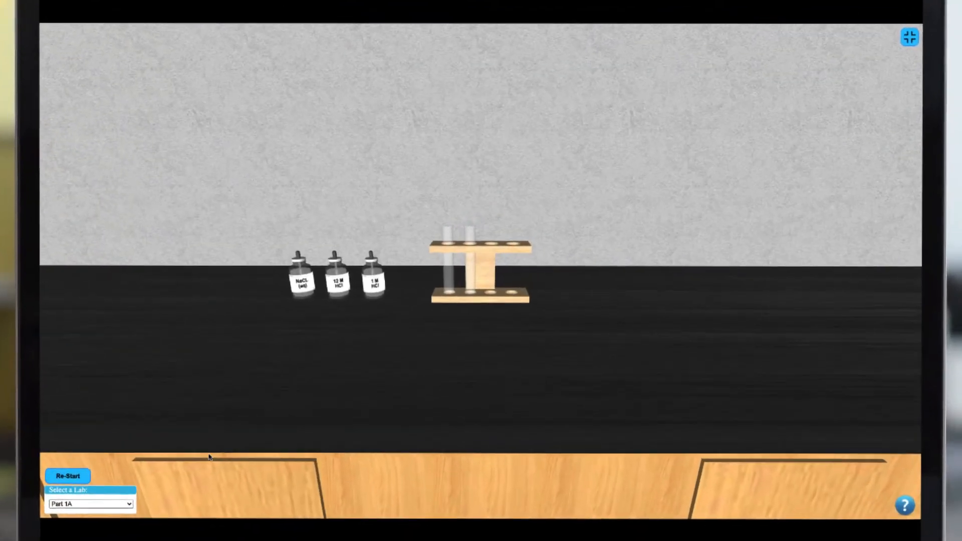
# Dispense a white sample into the left test tube and cancel its View Reaction prompt.
pyautogui.click(90, 502)
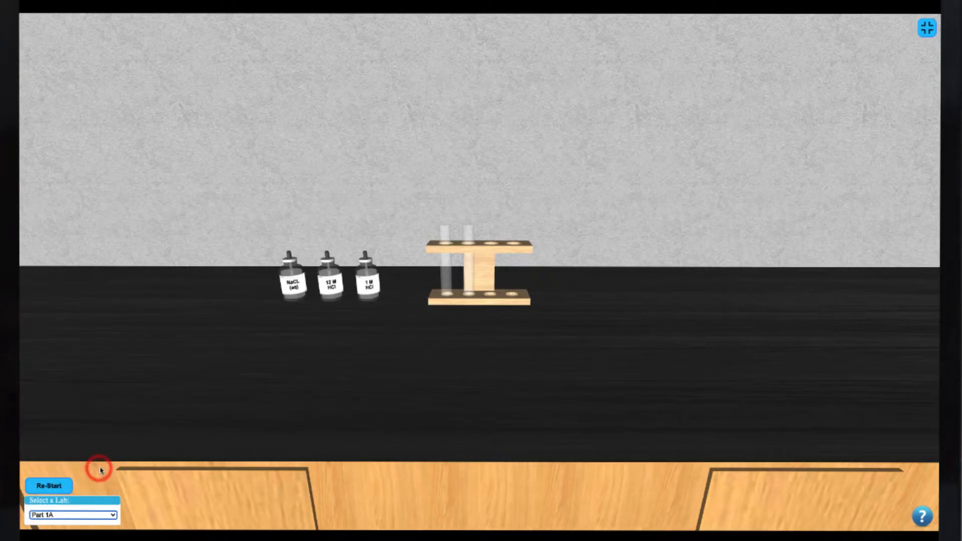
pyautogui.moveTo(165, 408)
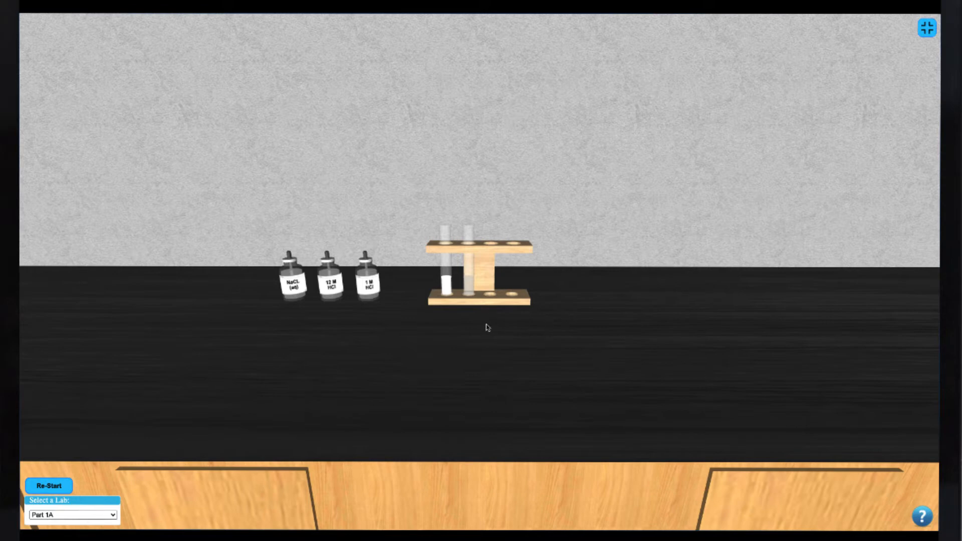
pyautogui.moveTo(469, 319)
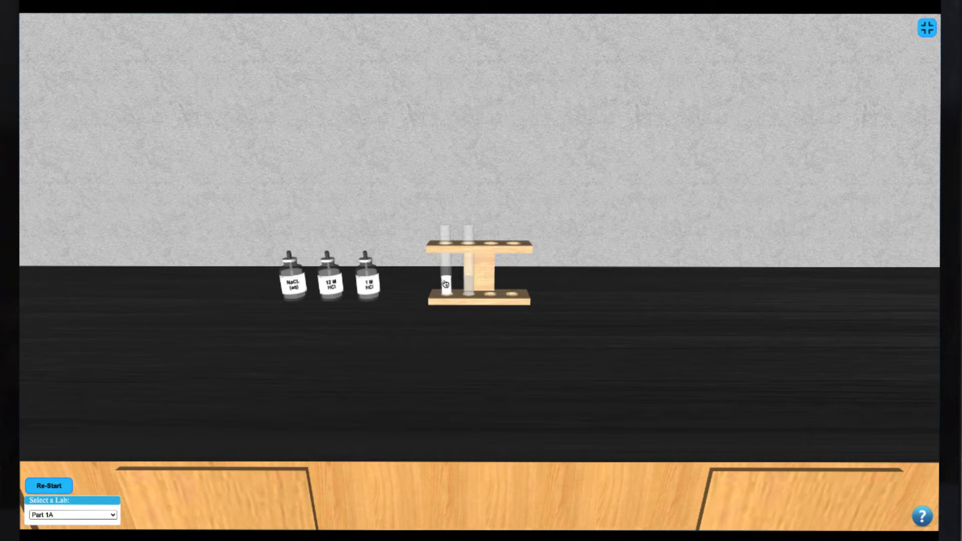
pyautogui.click(449, 283)
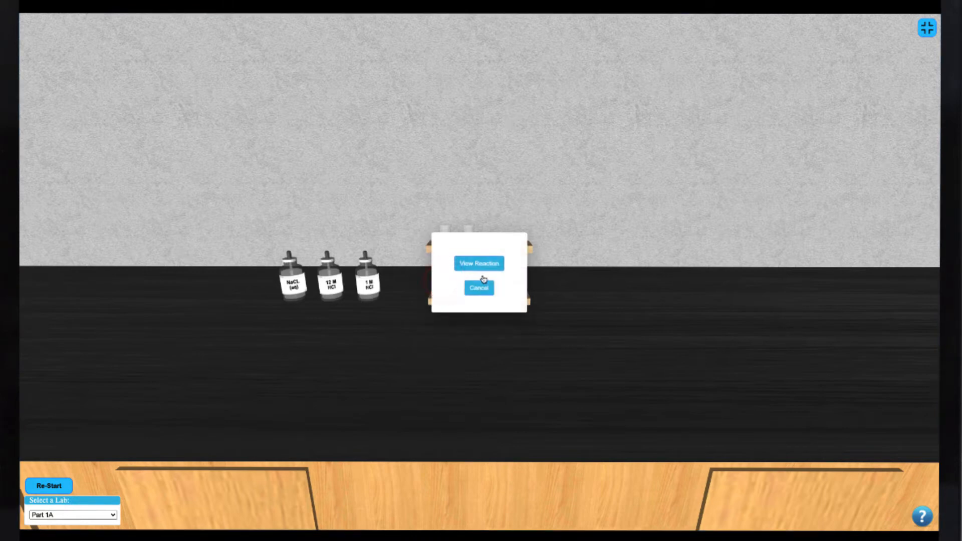
pyautogui.click(479, 286)
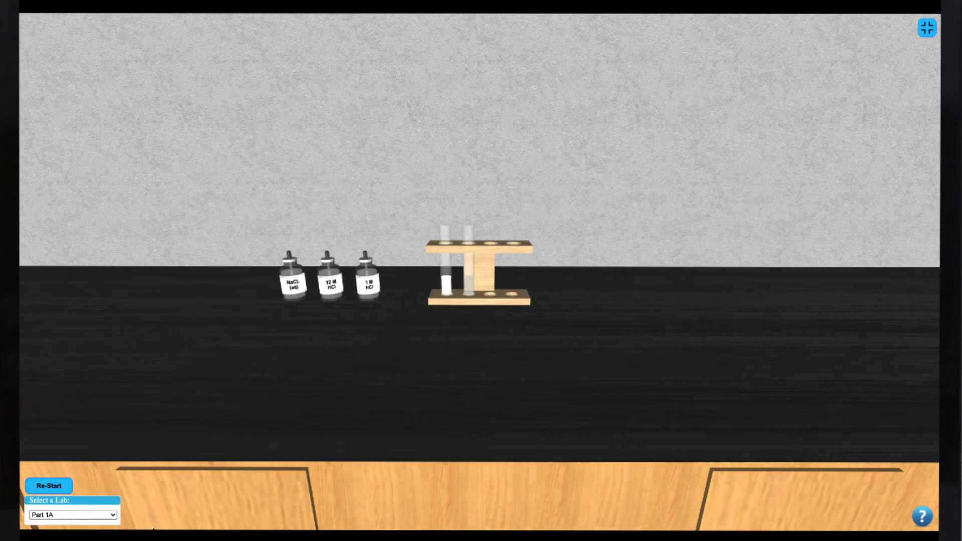
# Switch to the Part 2A lab and fill the burette from the 1.0 M NaOH bottle.
pyautogui.click(72, 514)
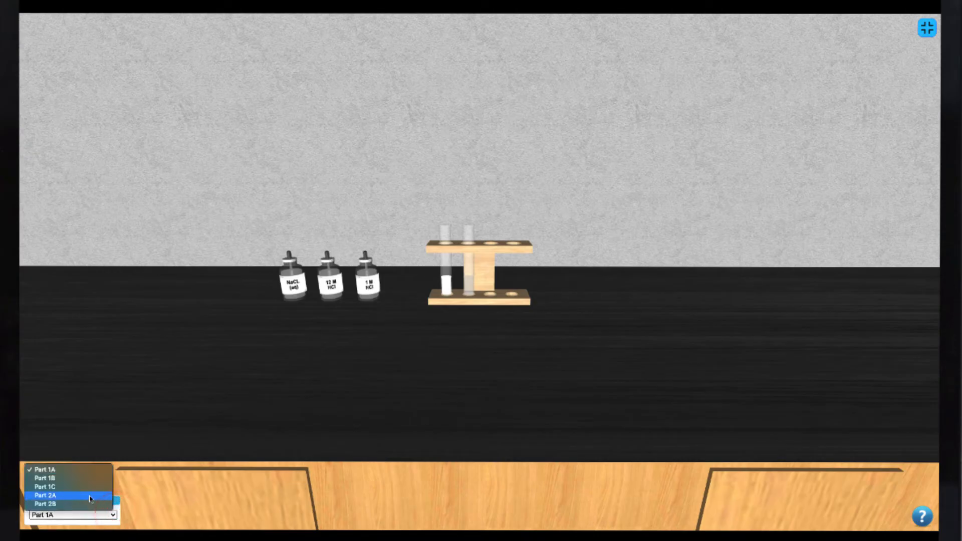
pyautogui.click(44, 495)
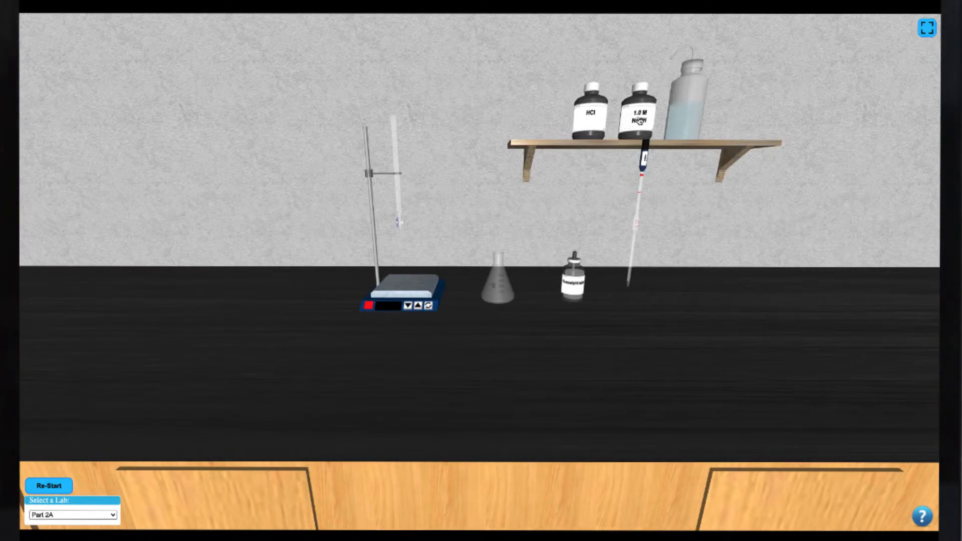
pyautogui.click(639, 112)
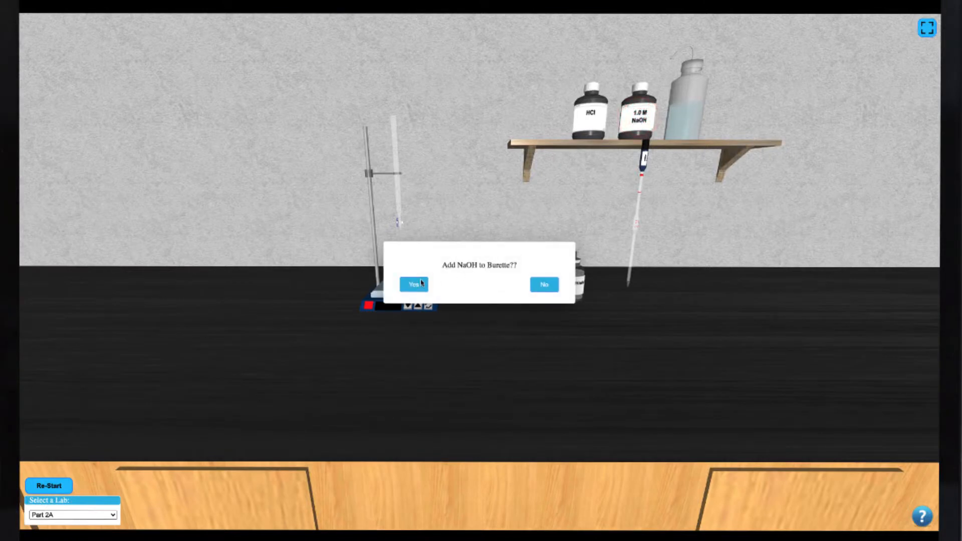
pyautogui.click(412, 284)
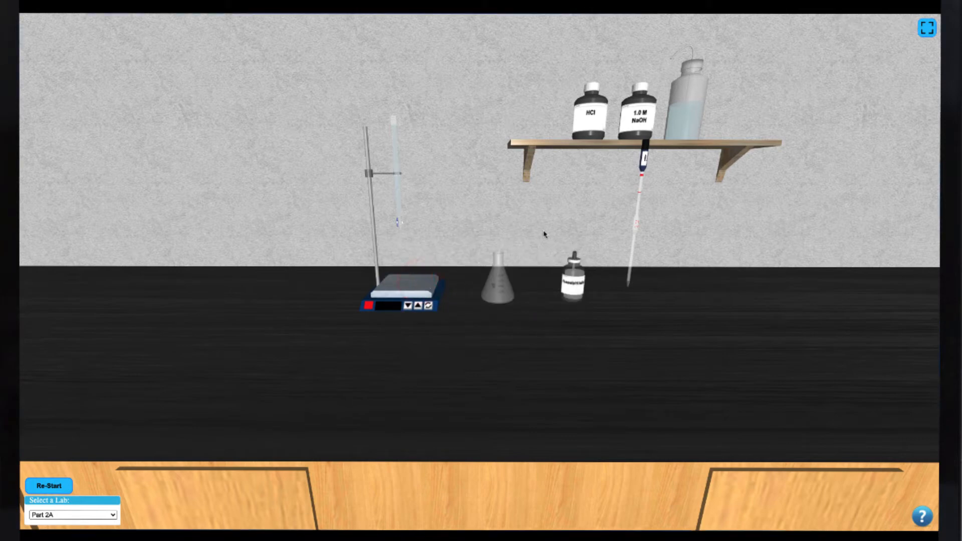
# Open the HCl bottle and draw about 2.6 into the pipette.
pyautogui.click(591, 116)
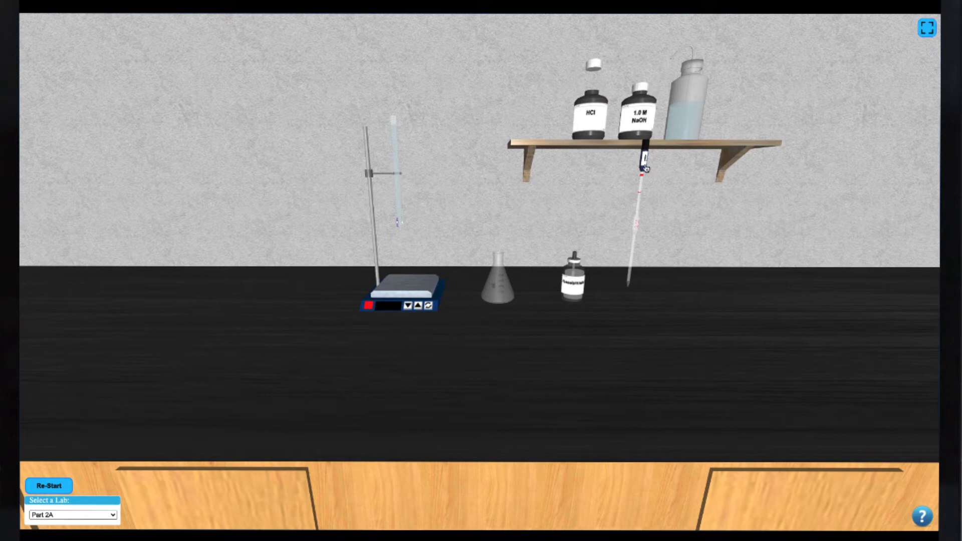
pyautogui.click(645, 162)
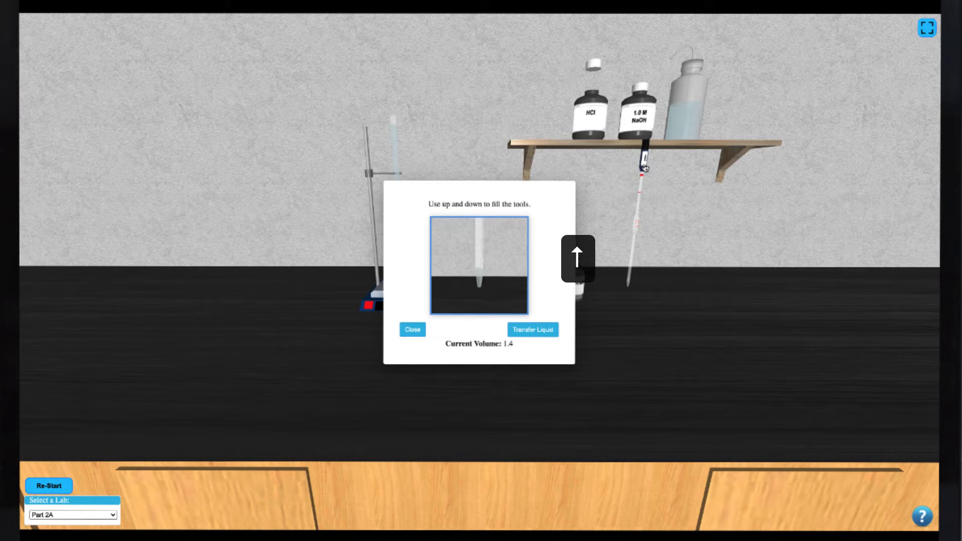
pyautogui.click(577, 258)
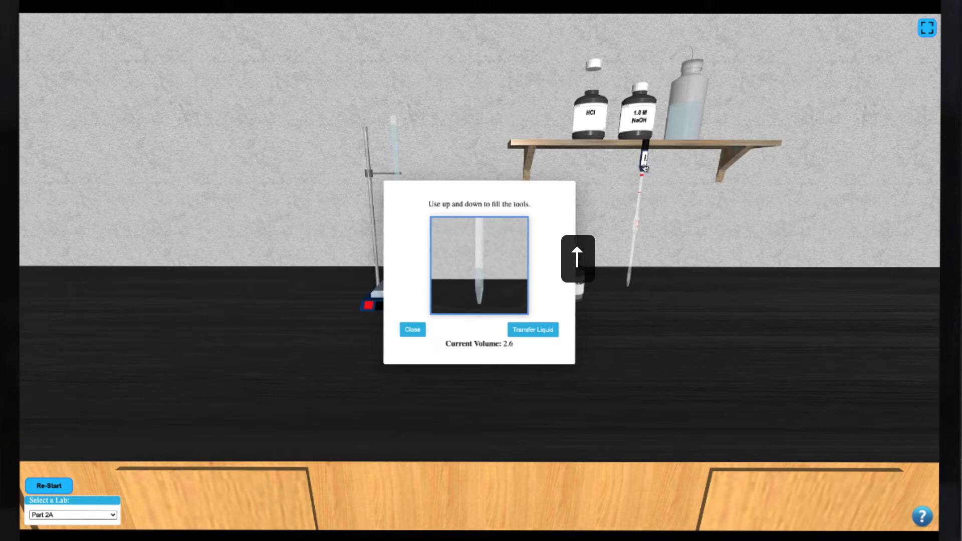
pyautogui.click(577, 258)
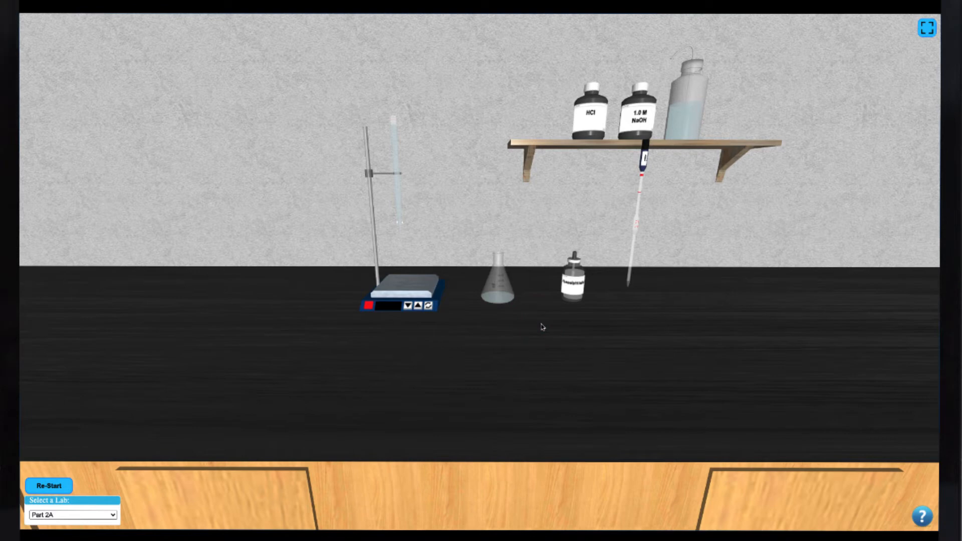
pyautogui.moveTo(690, 119)
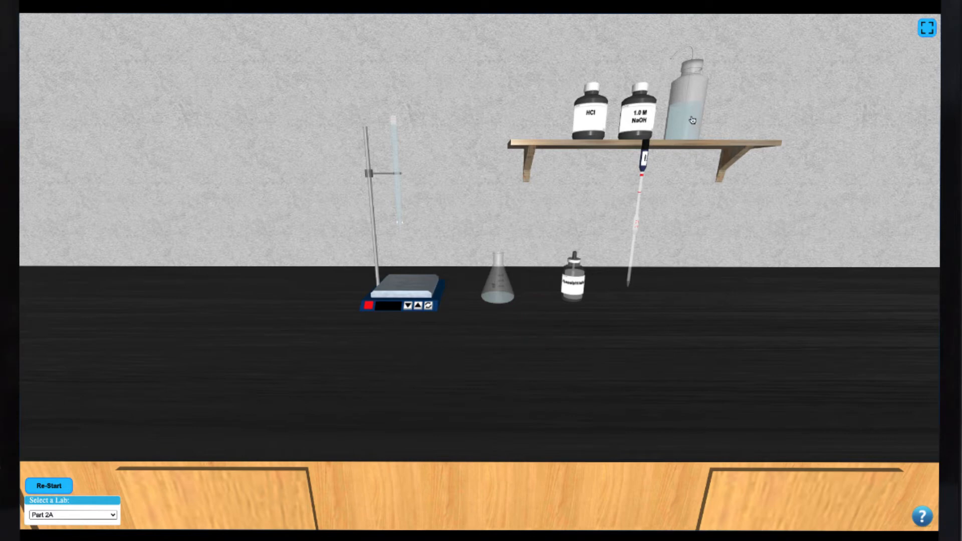
# Add wash-bottle water and indicator to the Erlenmeyer flask and set it on the stir plate.
pyautogui.click(500, 280)
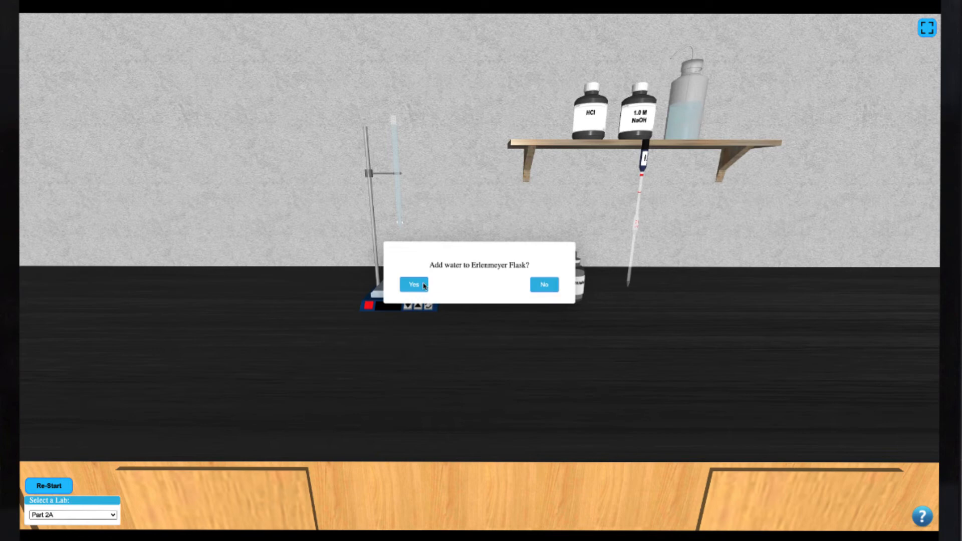
pyautogui.click(413, 285)
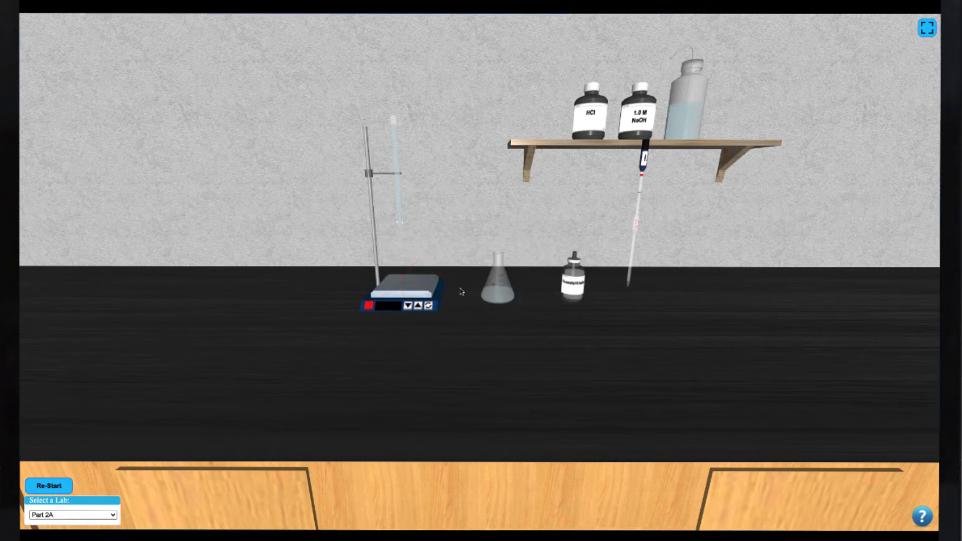
pyautogui.click(571, 284)
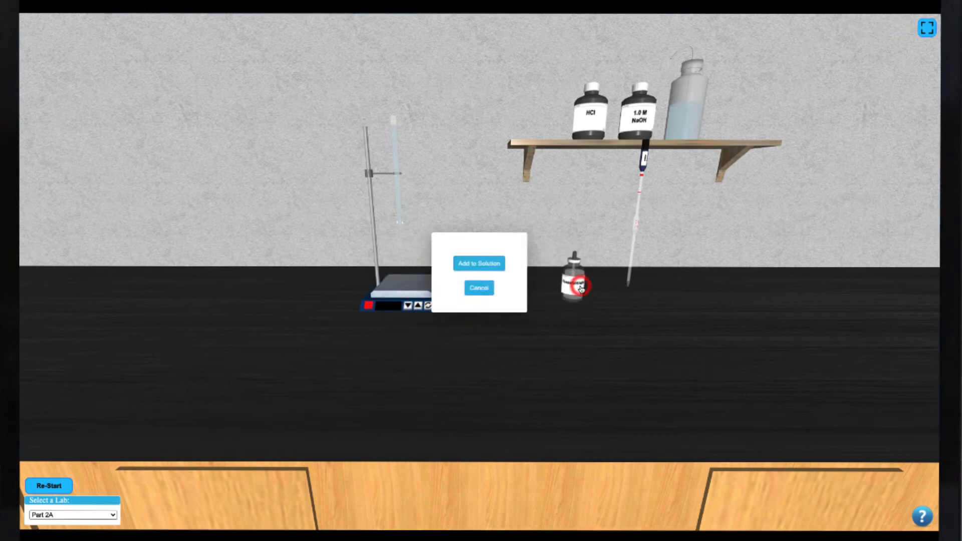
pyautogui.click(478, 263)
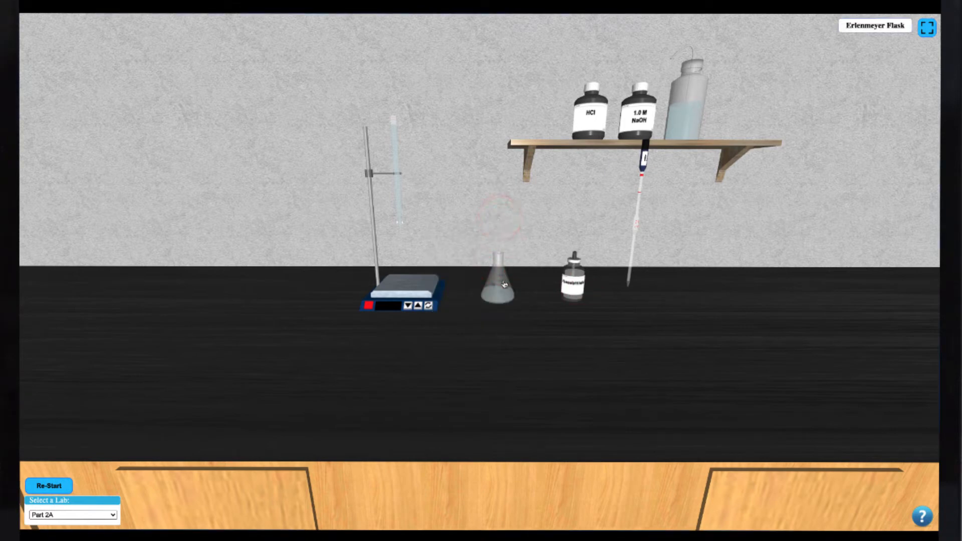
pyautogui.click(499, 283)
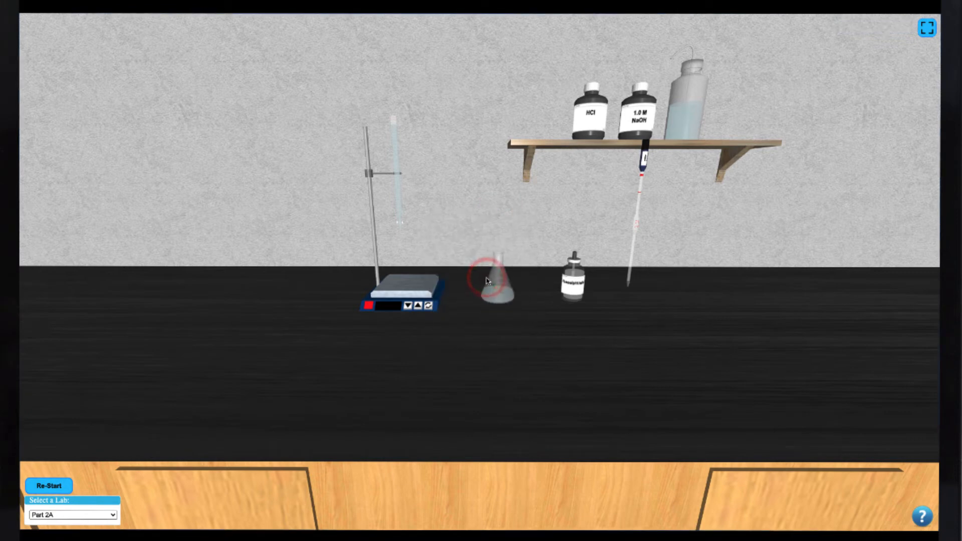
pyautogui.moveTo(497, 298)
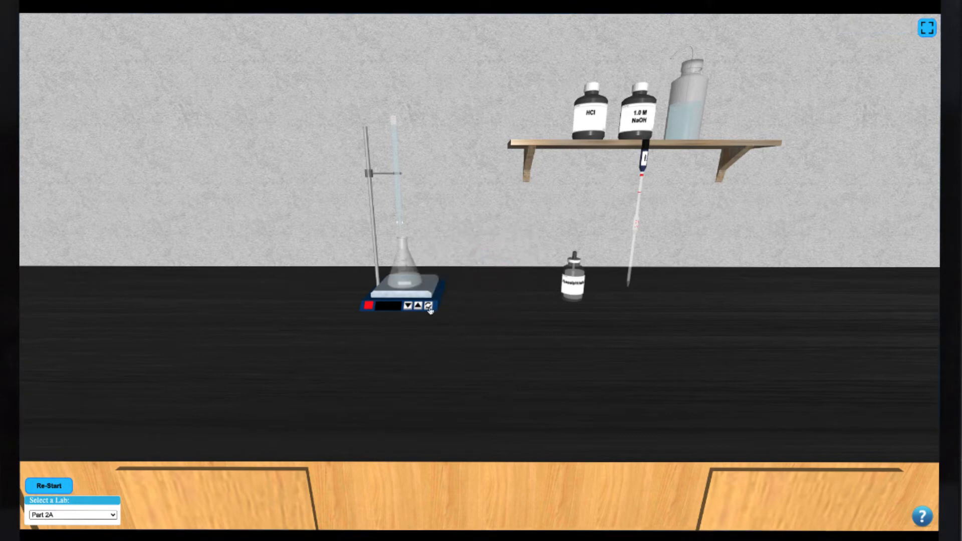
pyautogui.click(425, 308)
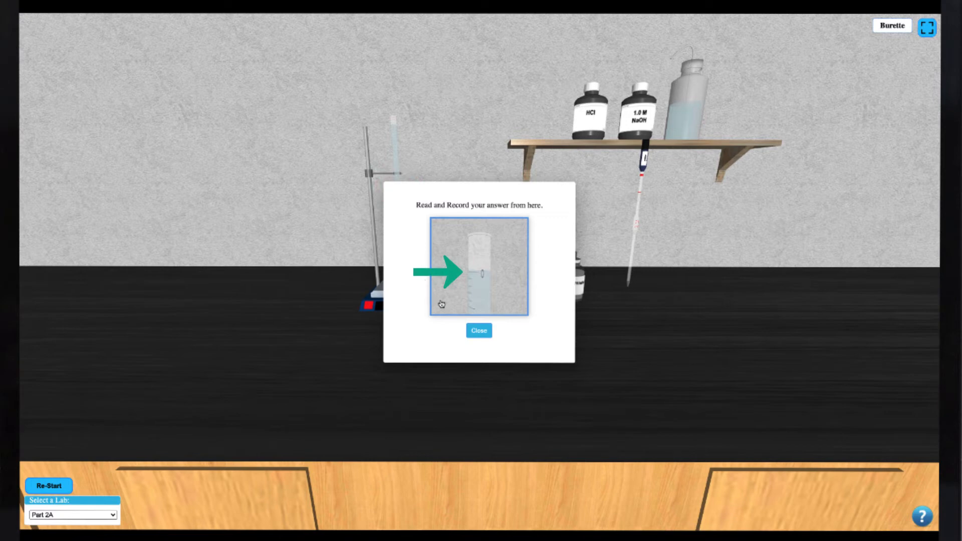
pyautogui.click(478, 330)
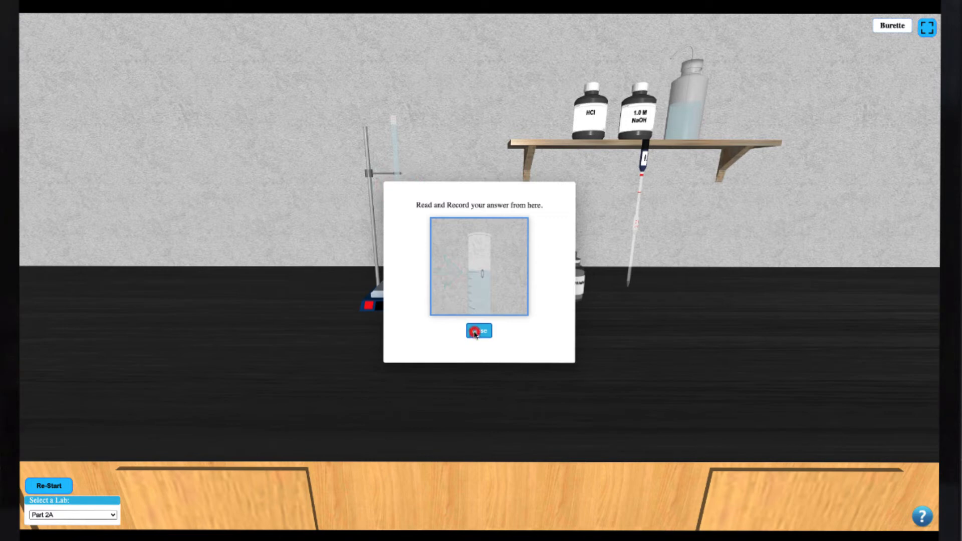
pyautogui.click(476, 331)
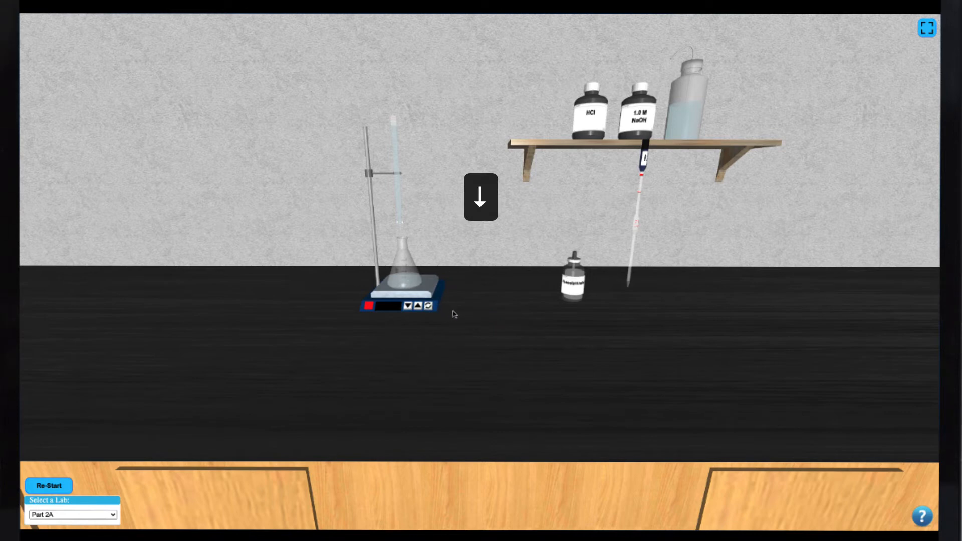
# Drip NaOH from the burette into the flask and stop at the faint pink endpoint.
pyautogui.click(481, 198)
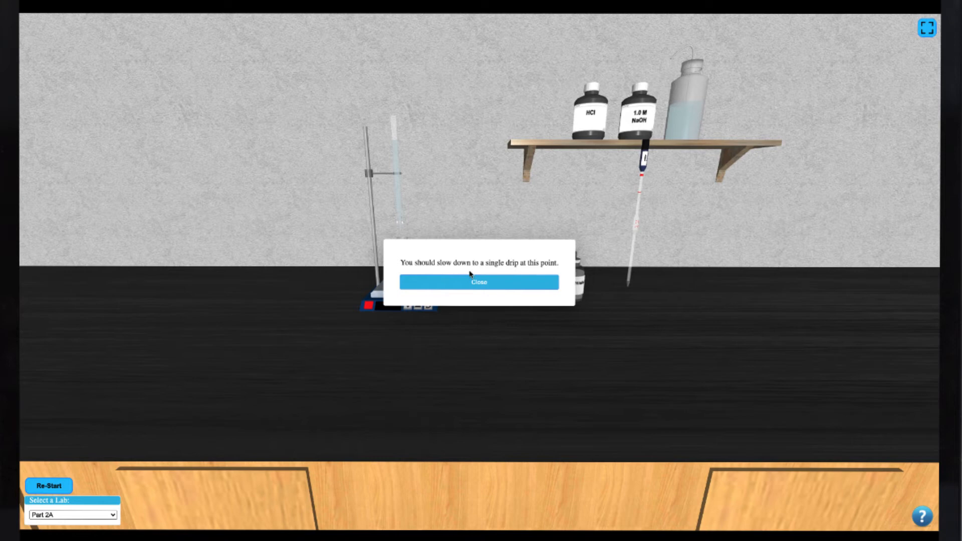
pyautogui.click(479, 283)
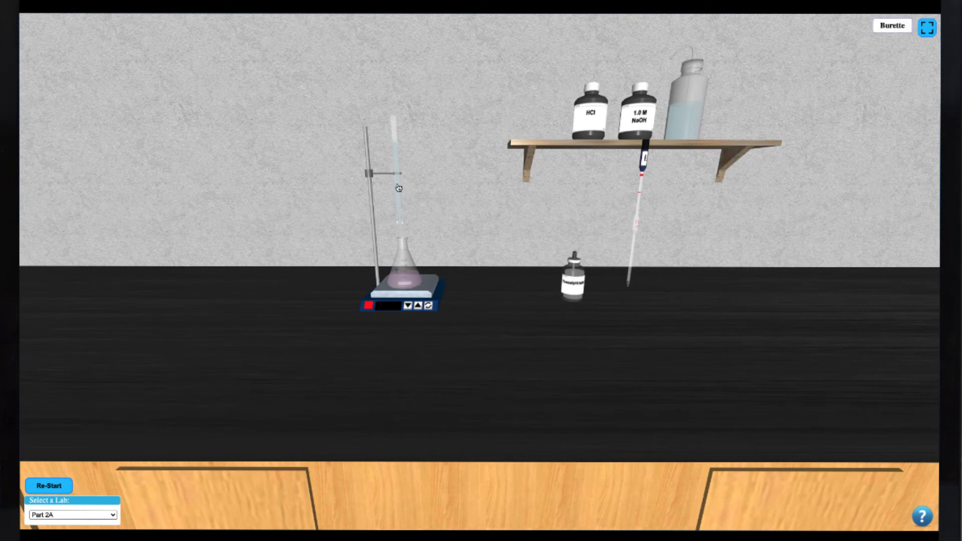
pyautogui.click(394, 185)
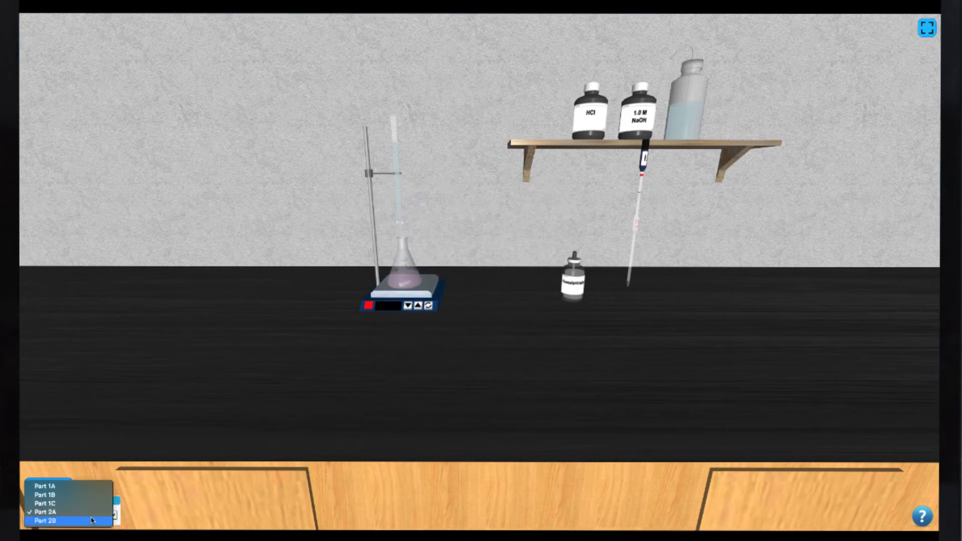
# Choose Part 2B from the Select a Lab dropdown.
pyautogui.click(52, 521)
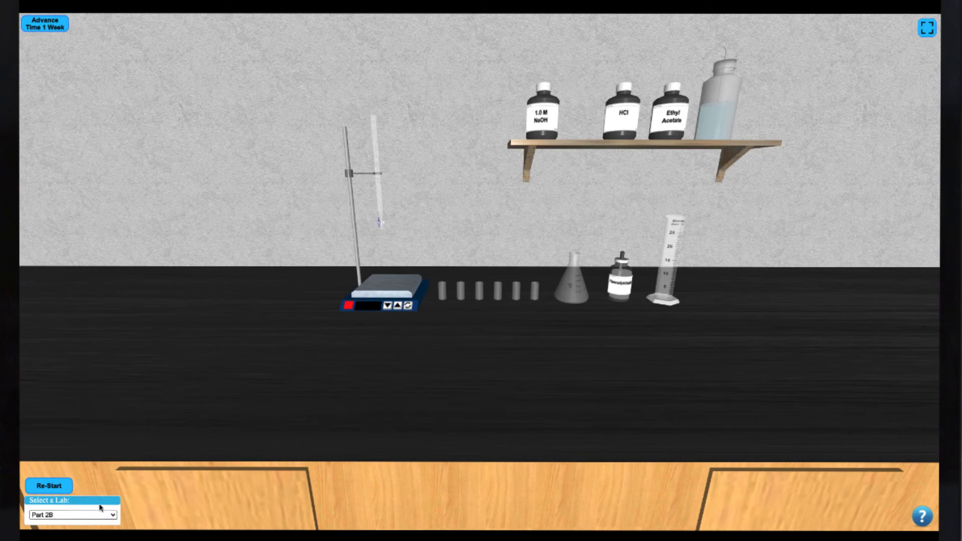
pyautogui.moveTo(505, 363)
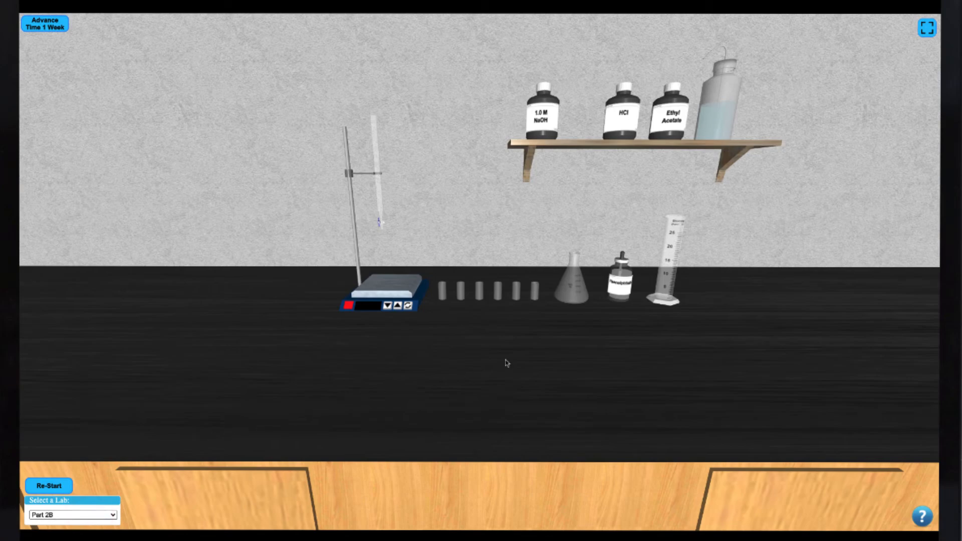
pyautogui.moveTo(727, 208)
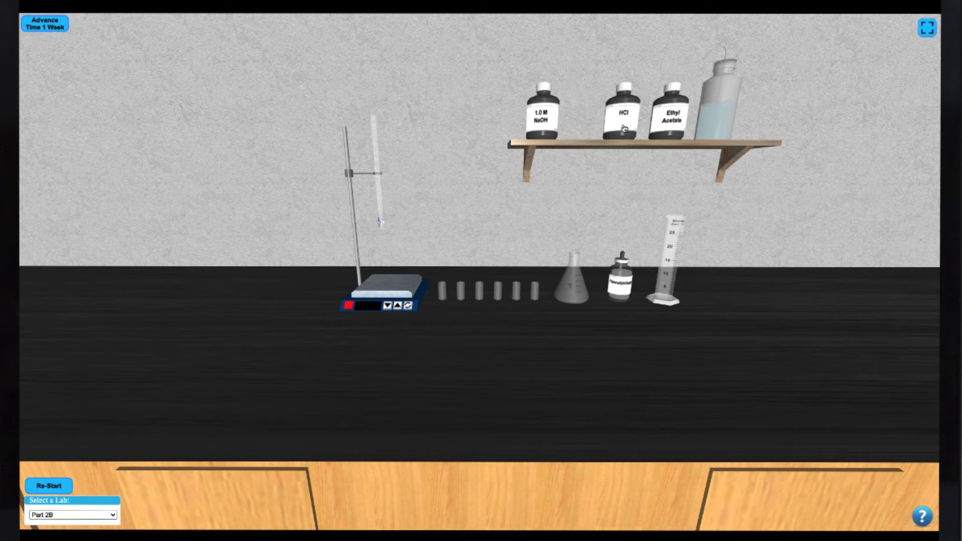
# Measure 5 mL of HCl in the graduated cylinder and add it to vial A1.
pyautogui.click(623, 115)
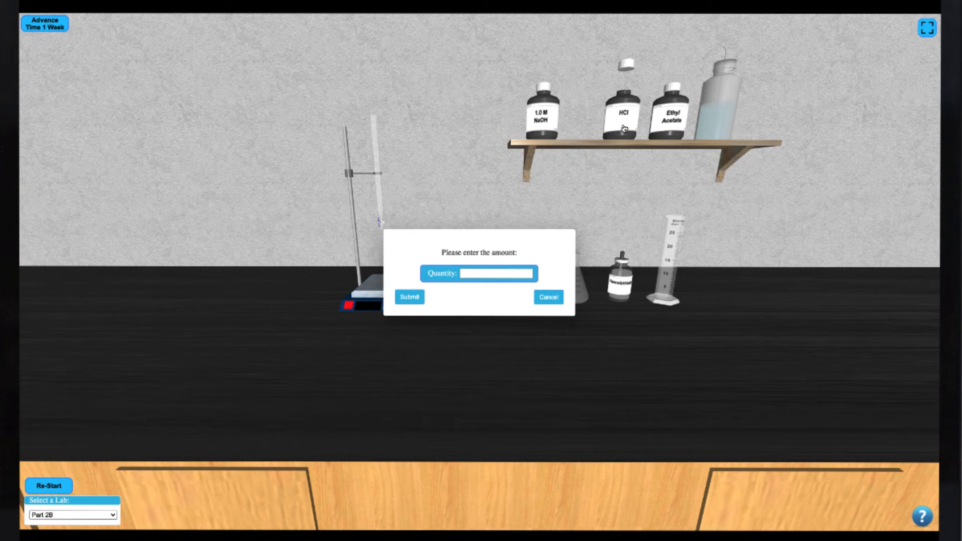
pyautogui.click(494, 272)
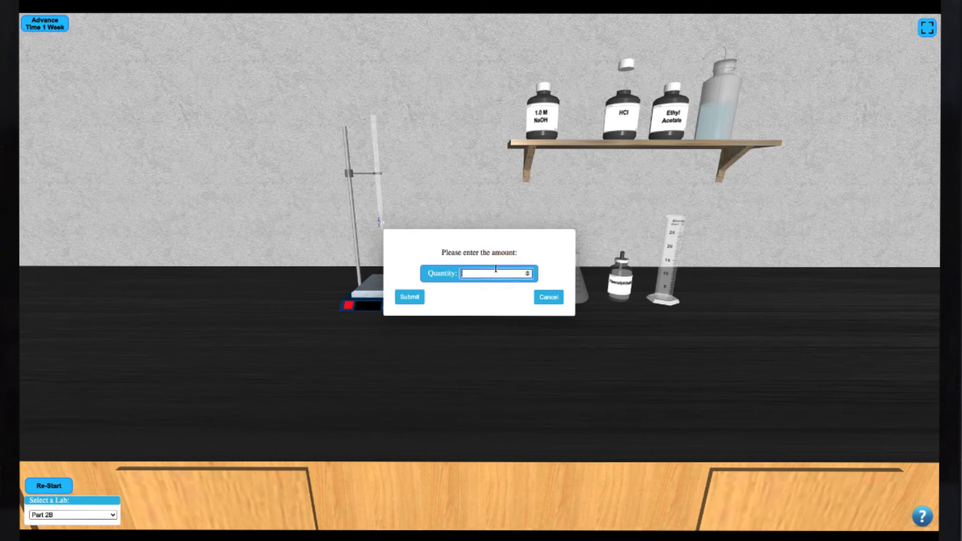
pyautogui.write('5')
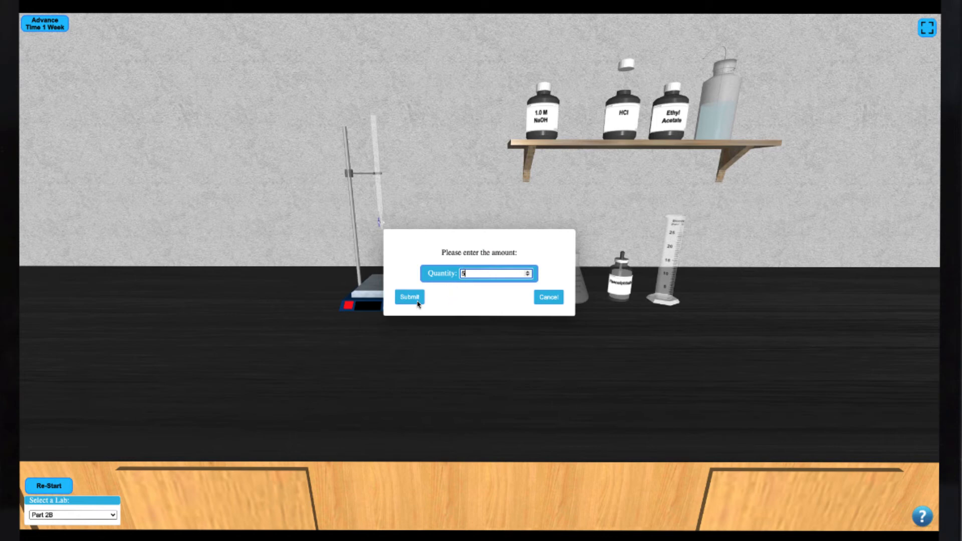
pyautogui.click(409, 296)
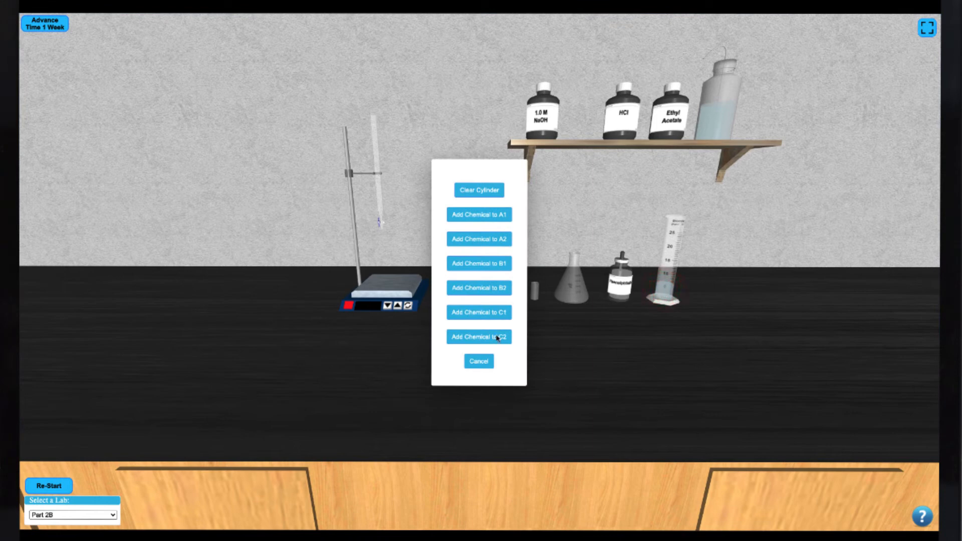
pyautogui.moveTo(499, 225)
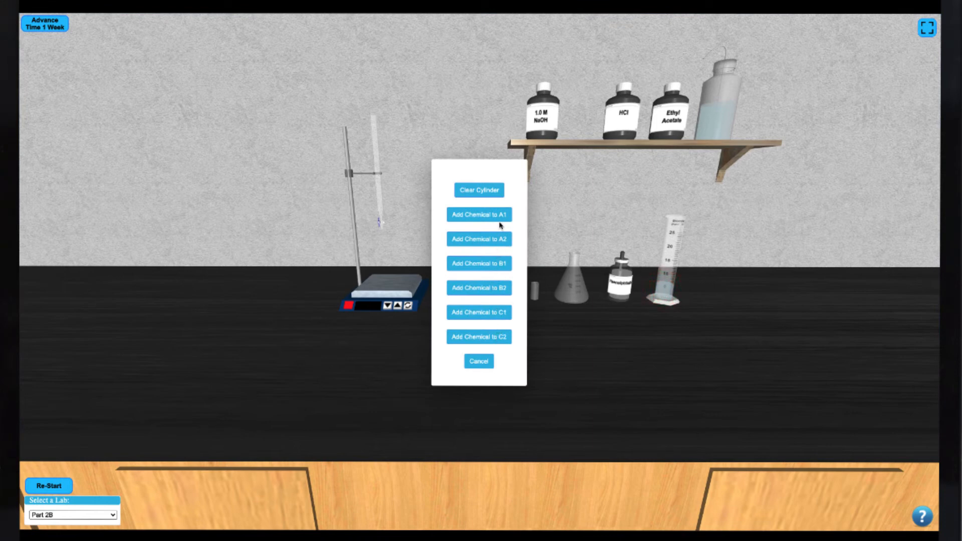
pyautogui.click(479, 361)
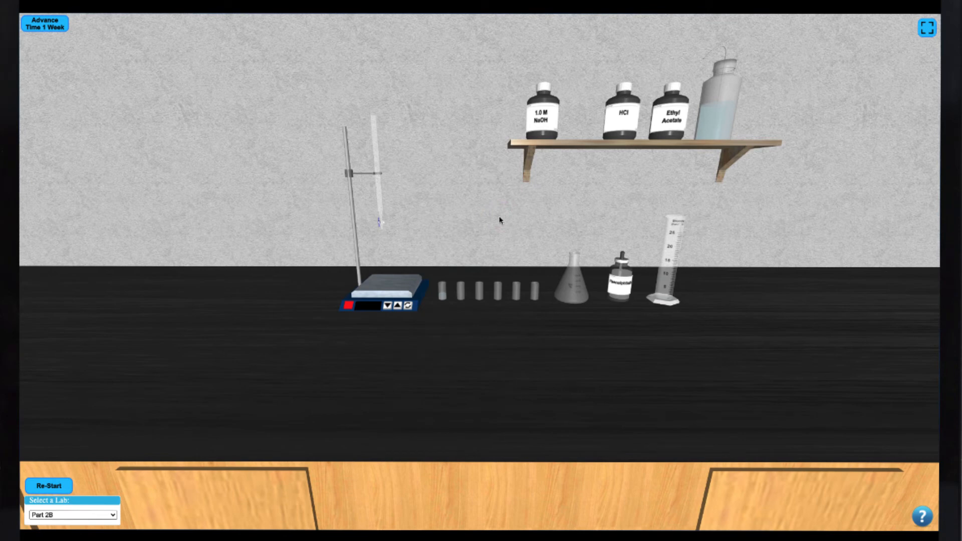
# Measure 5 mL of ethyl acetate in the cylinder and add it to vial A1.
pyautogui.click(669, 116)
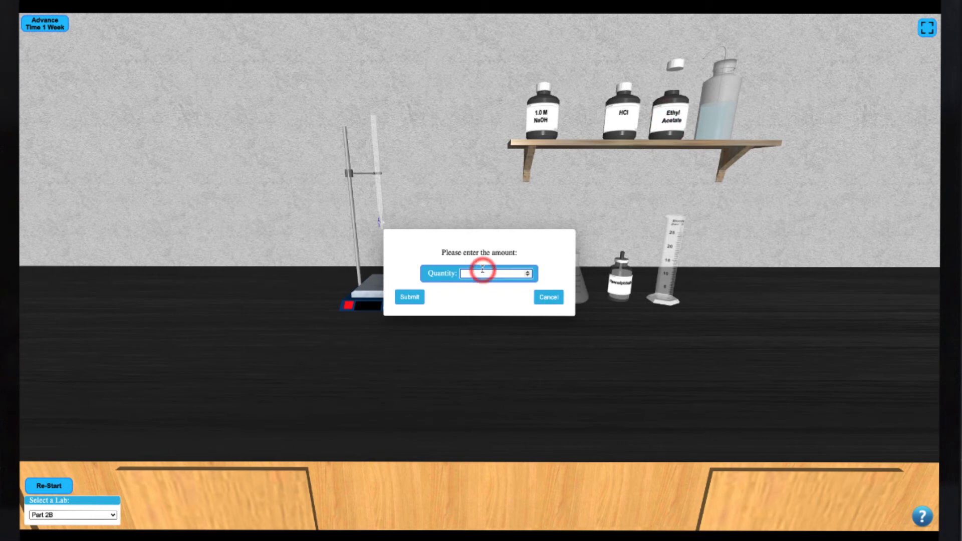
pyautogui.write('5')
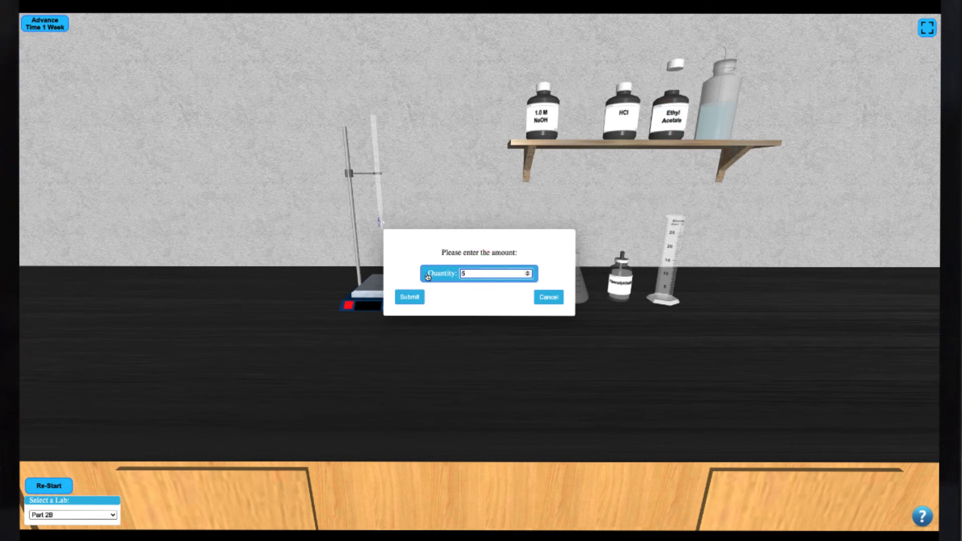
pyautogui.click(409, 297)
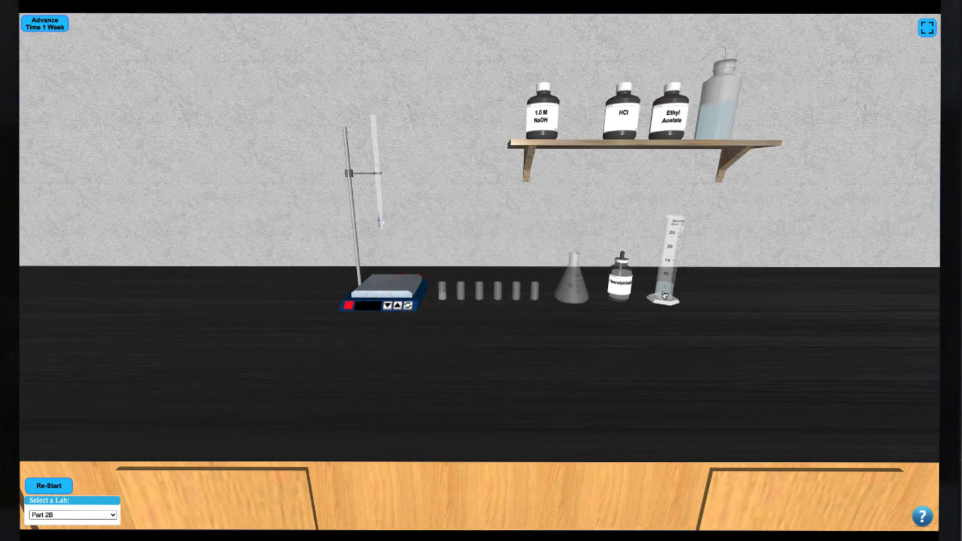
pyautogui.click(665, 296)
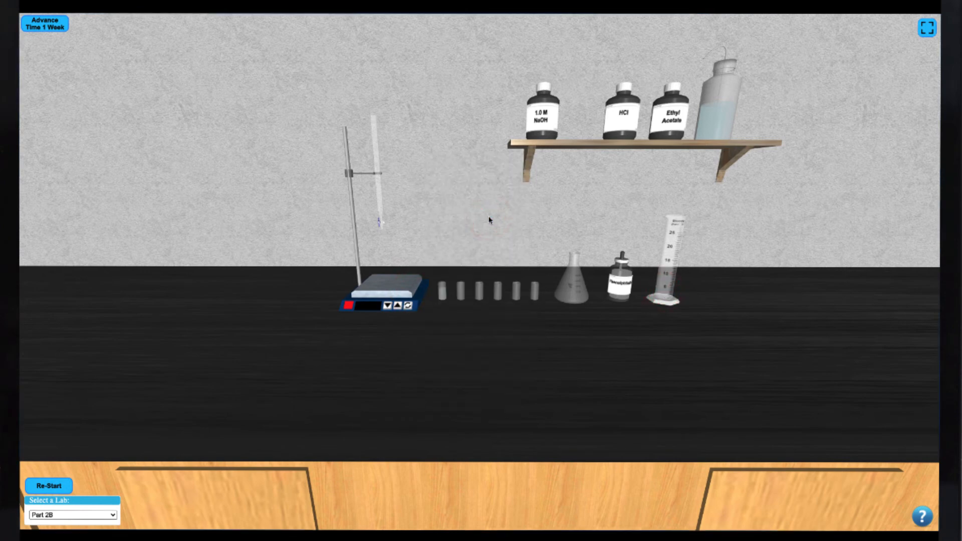
pyautogui.click(445, 292)
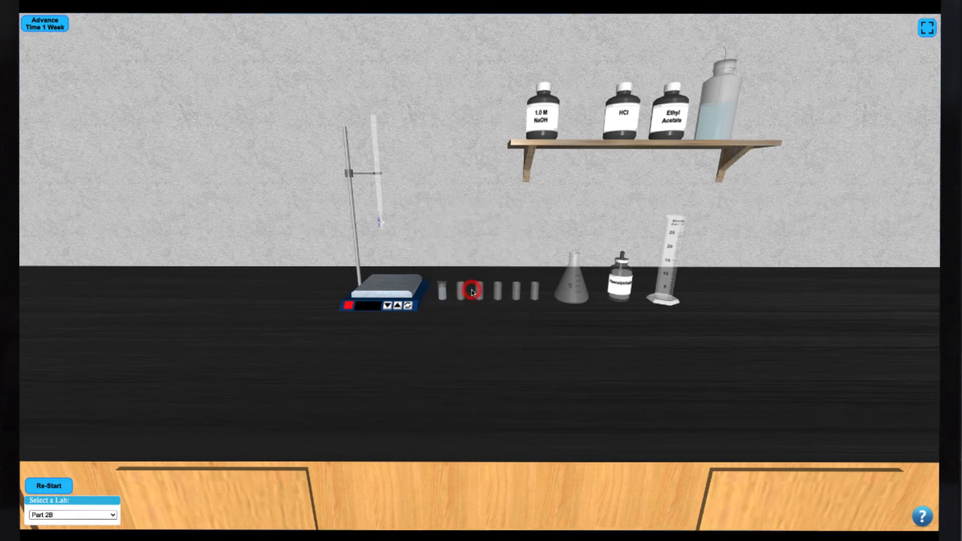
pyautogui.click(471, 293)
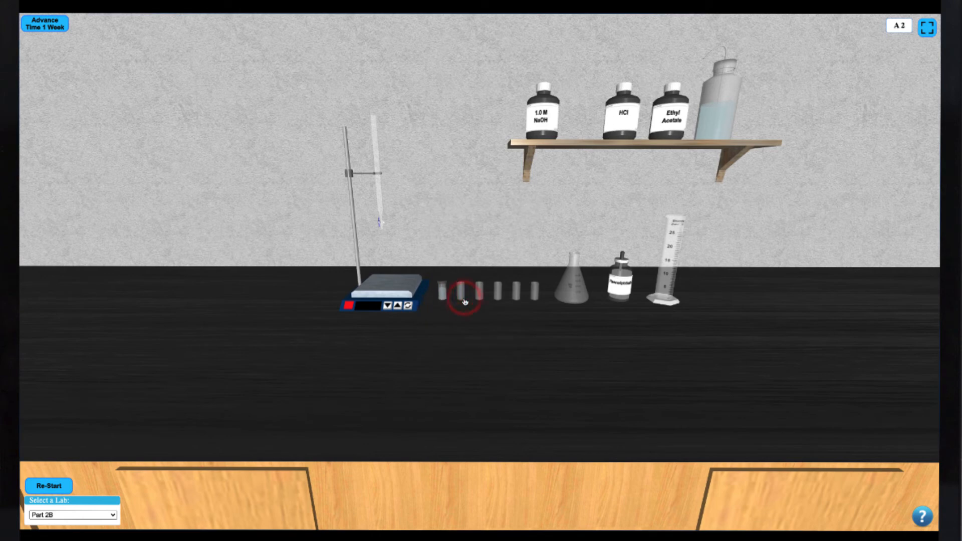
pyautogui.click(460, 298)
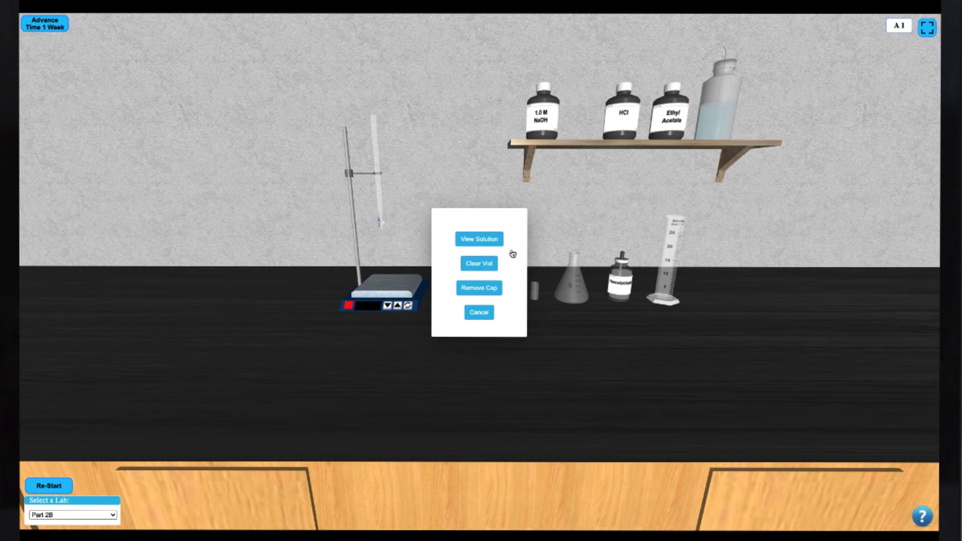
pyautogui.click(478, 238)
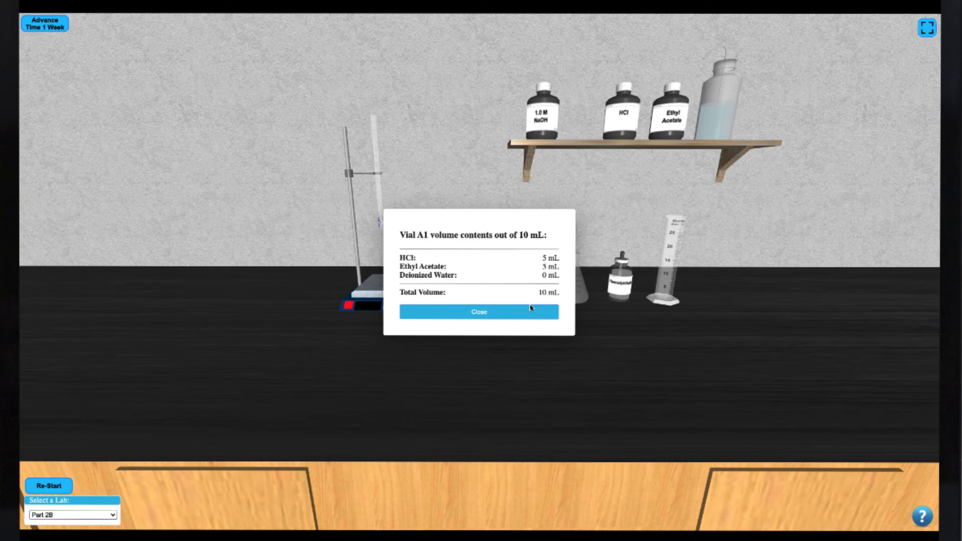
pyautogui.click(491, 312)
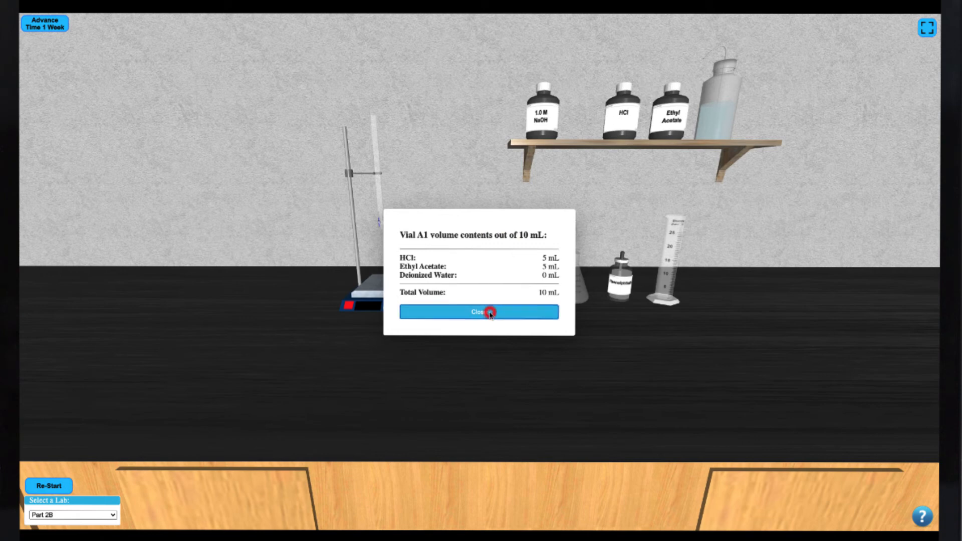
pyautogui.click(490, 313)
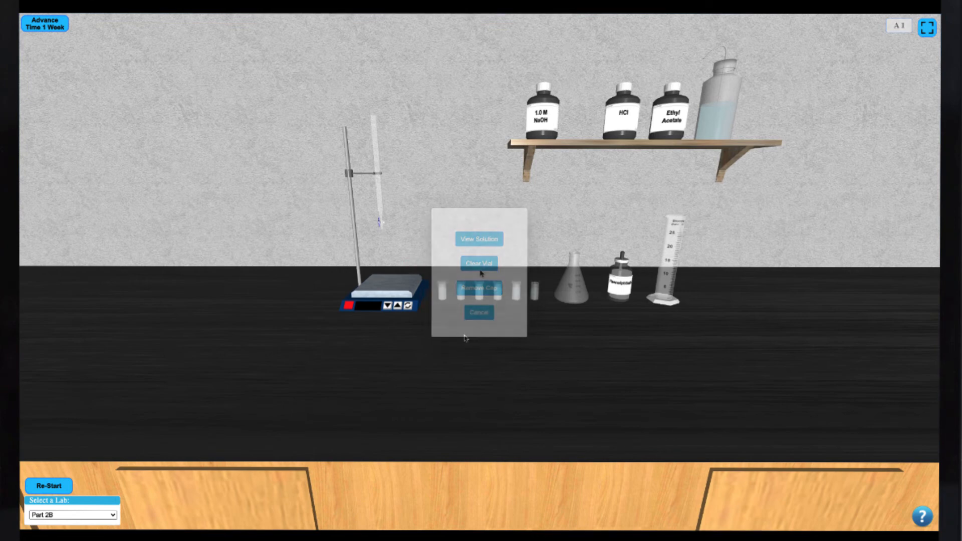
pyautogui.click(479, 312)
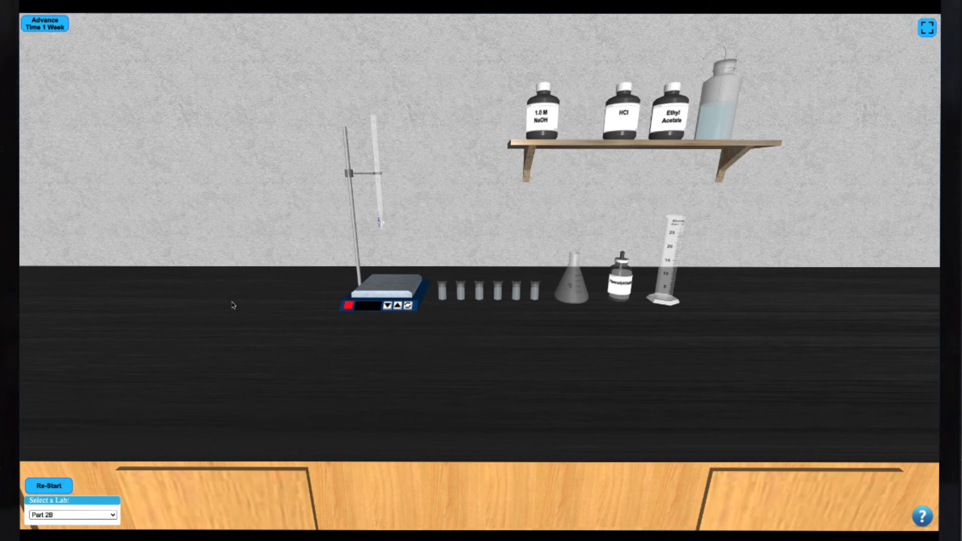
pyautogui.moveTo(46, 38)
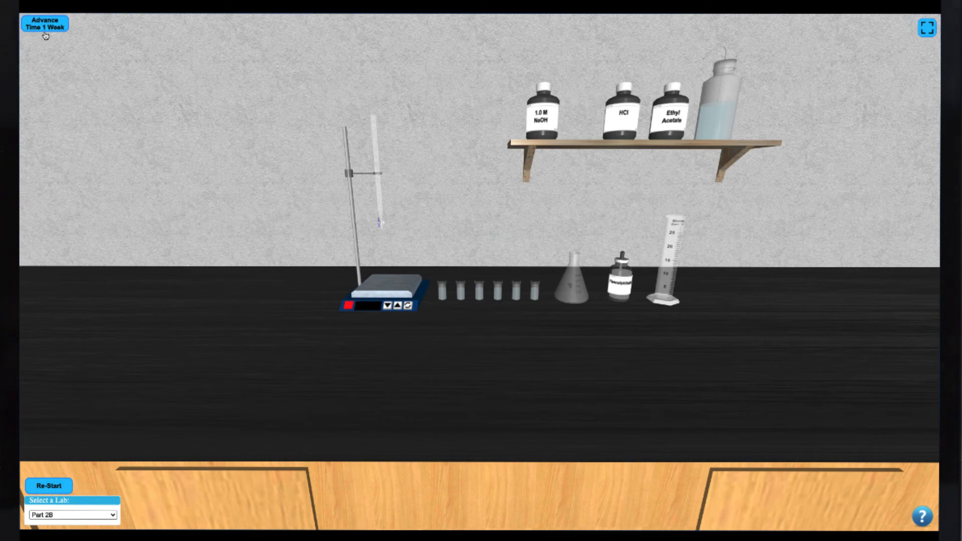
# Advance the lab clock one week and dismiss the confirmation notice.
pyautogui.click(46, 26)
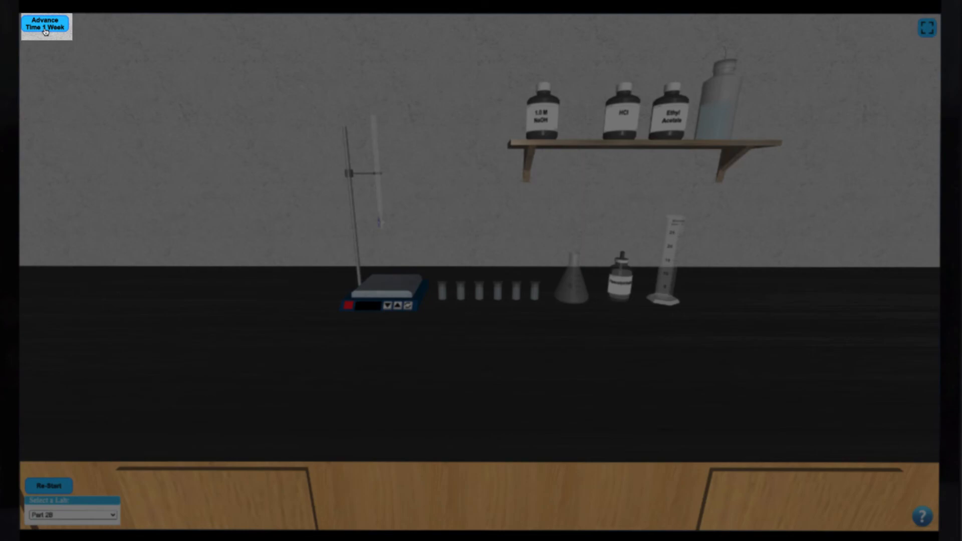
pyautogui.click(43, 31)
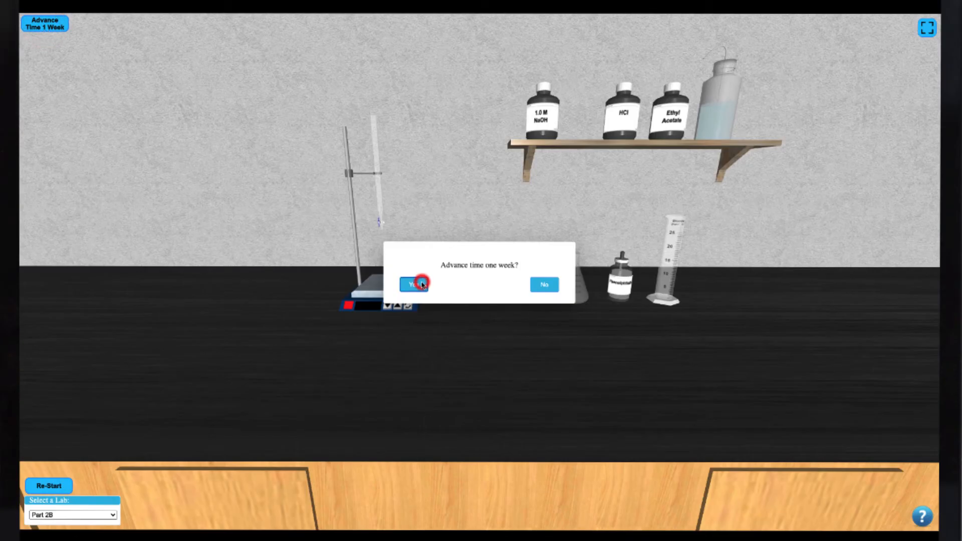
pyautogui.click(419, 285)
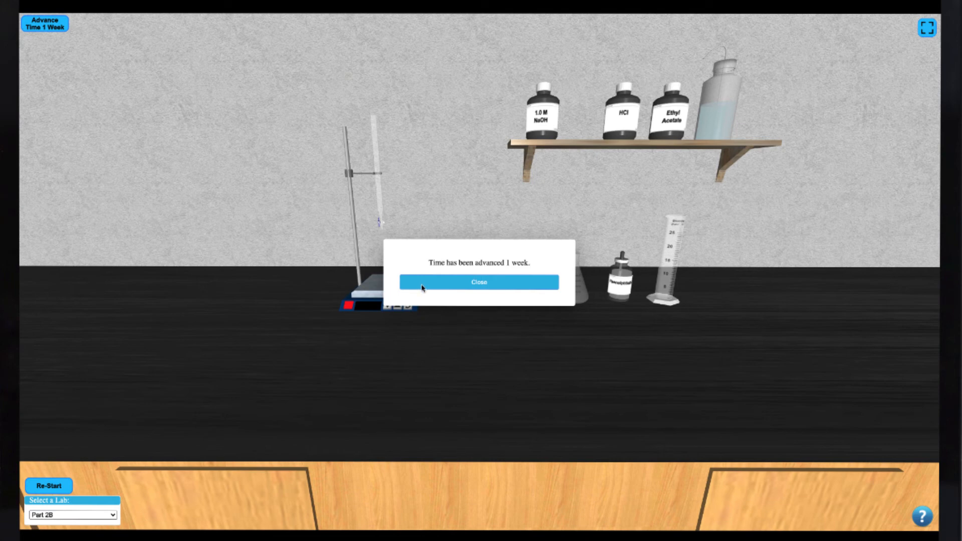
pyautogui.click(477, 283)
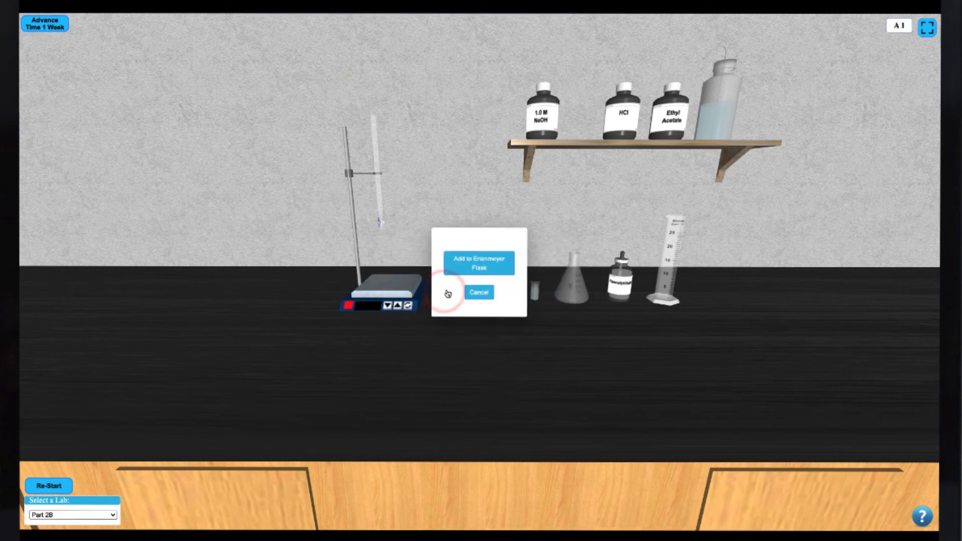
# Transfer vial A1's week-old mixture into the Erlenmeyer flask and confirm.
pyautogui.click(478, 263)
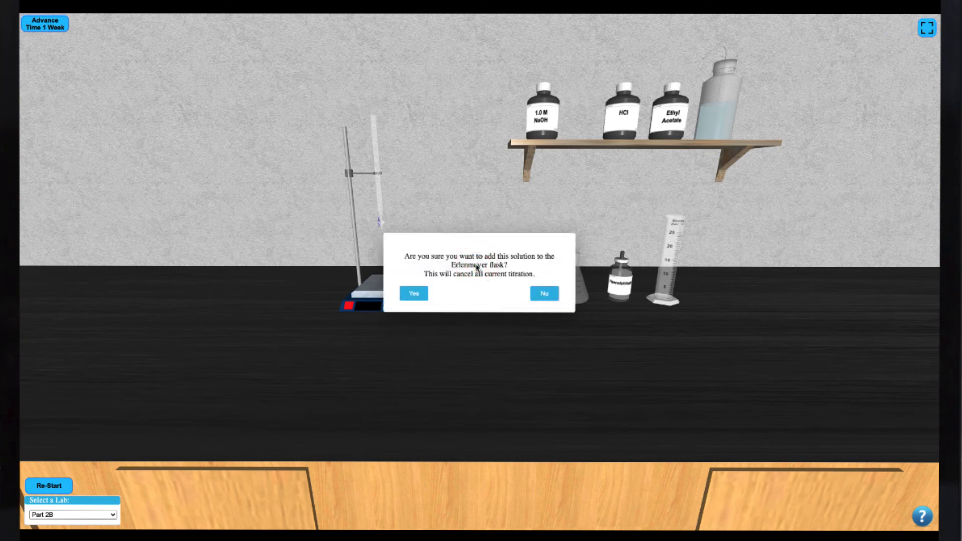
pyautogui.click(412, 292)
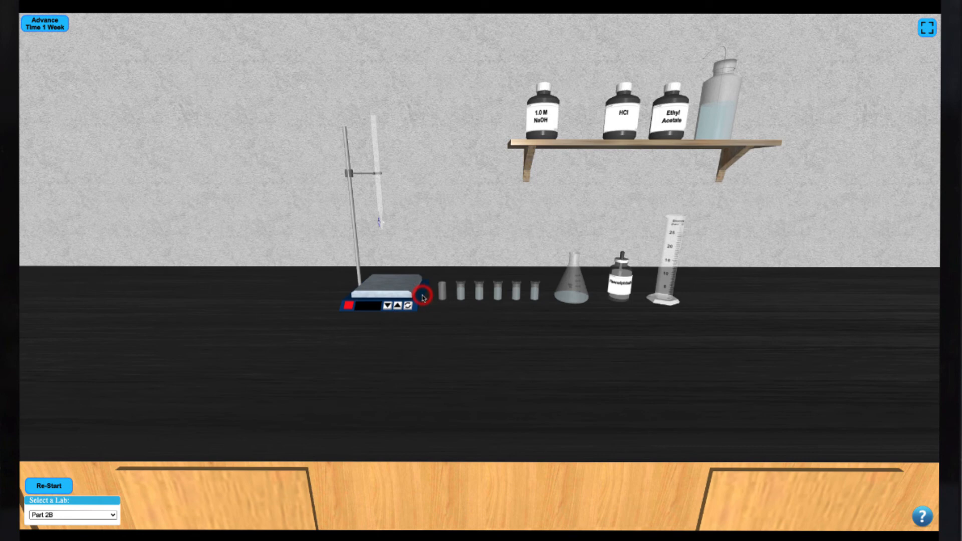
pyautogui.click(445, 295)
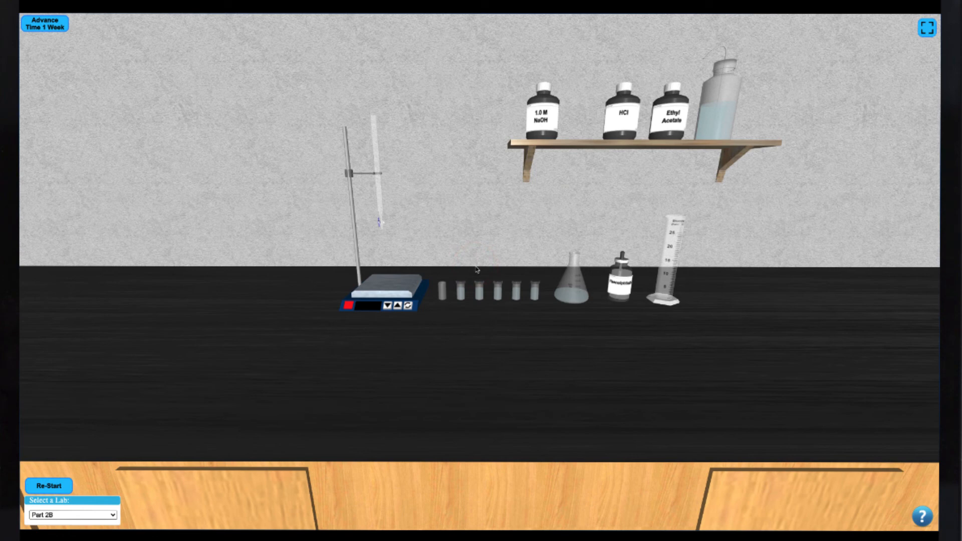
pyautogui.moveTo(571, 296)
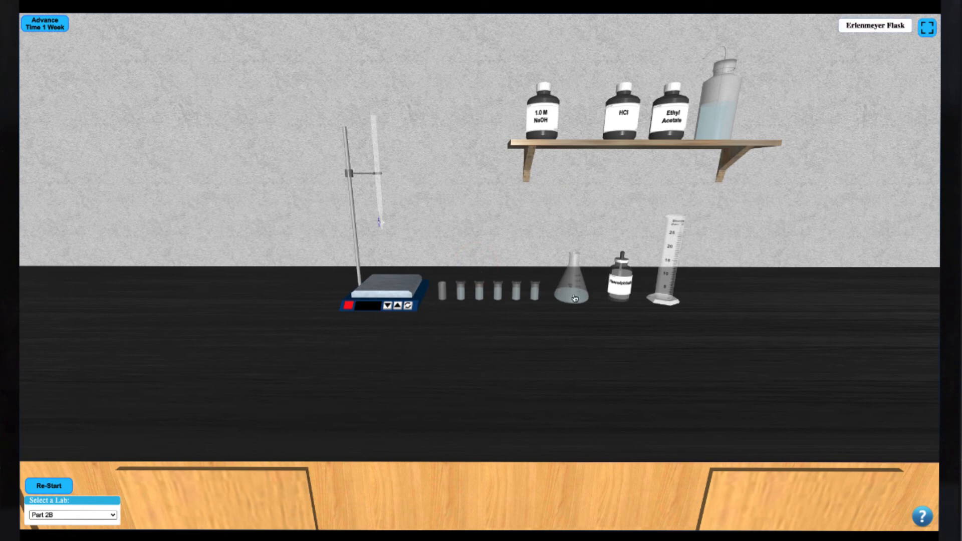
# Add indicator from the dropper bottle to the vial A1 mixture in the flask.
pyautogui.click(621, 287)
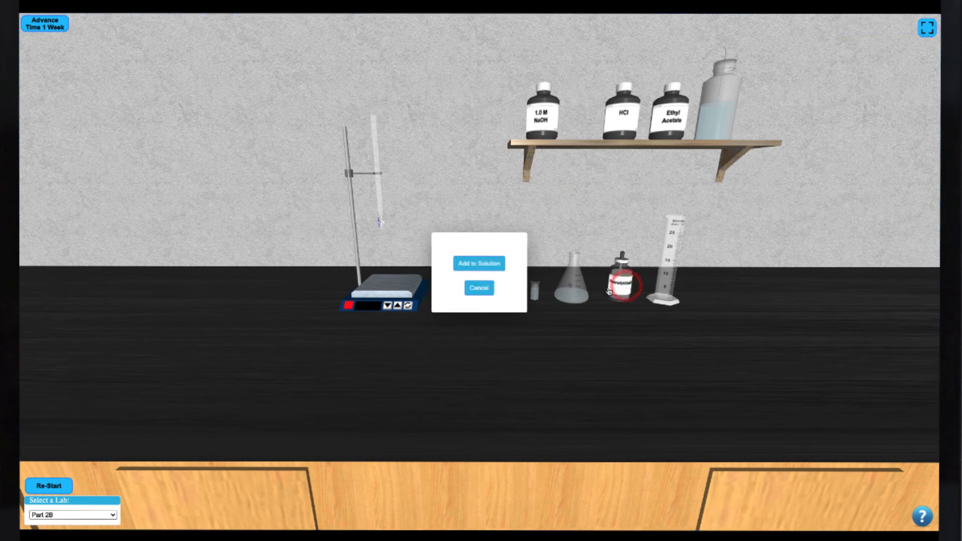
pyautogui.click(479, 262)
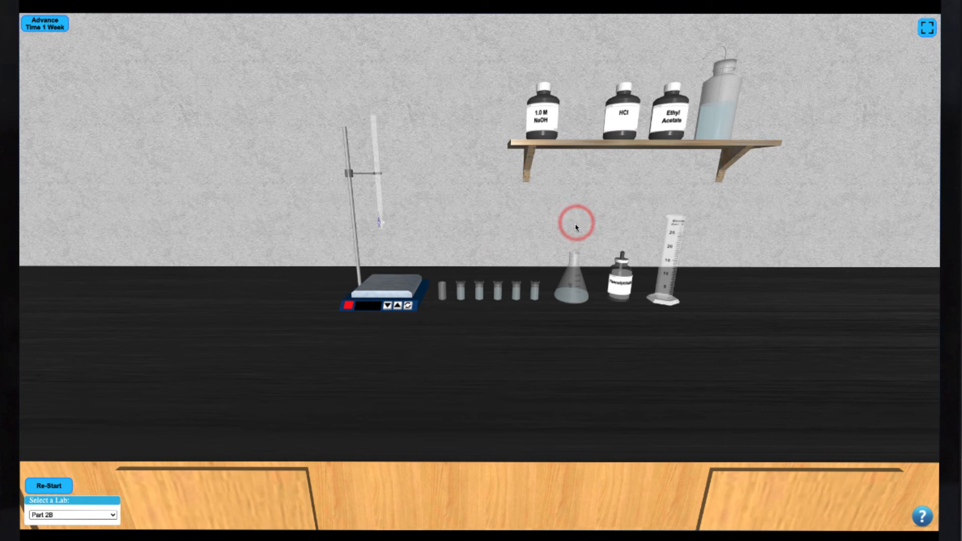
pyautogui.moveTo(574, 296)
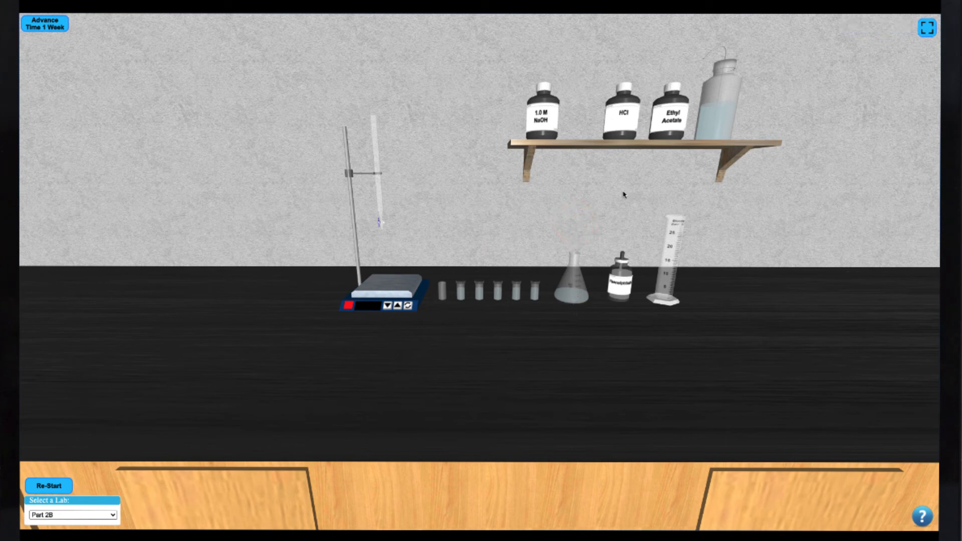
pyautogui.click(541, 115)
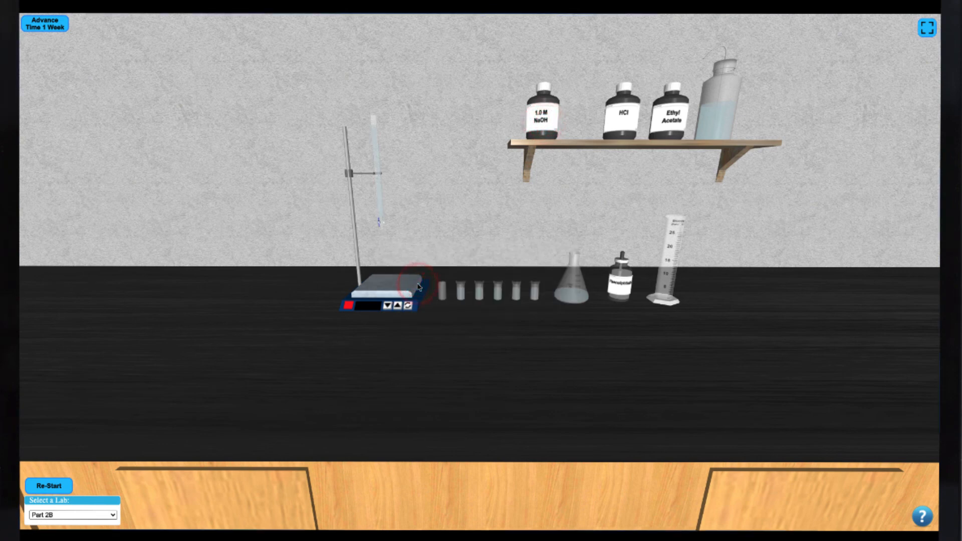
# Move the Erlenmeyer flask onto the stir plate, then check the burette's close-up volume reading.
pyautogui.click(576, 288)
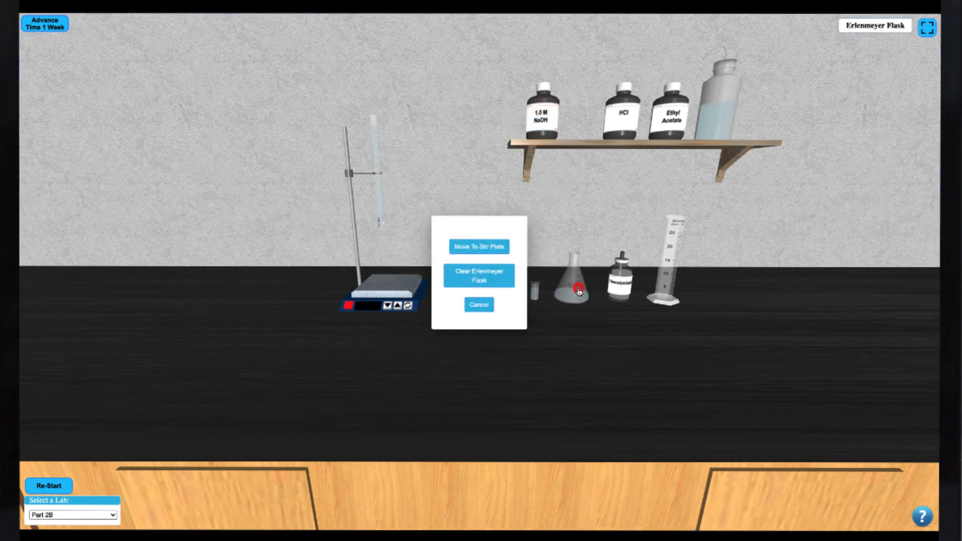
pyautogui.click(480, 246)
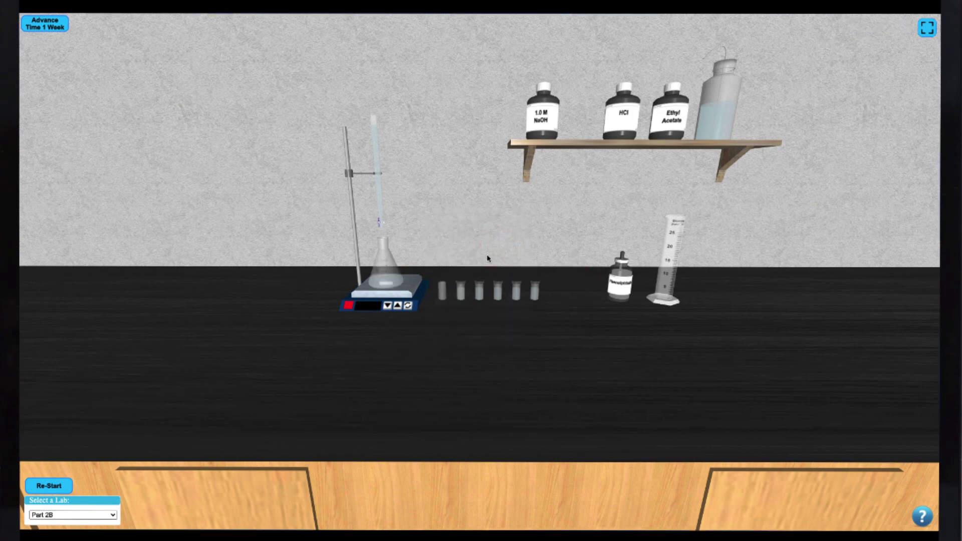
pyautogui.moveTo(410, 280)
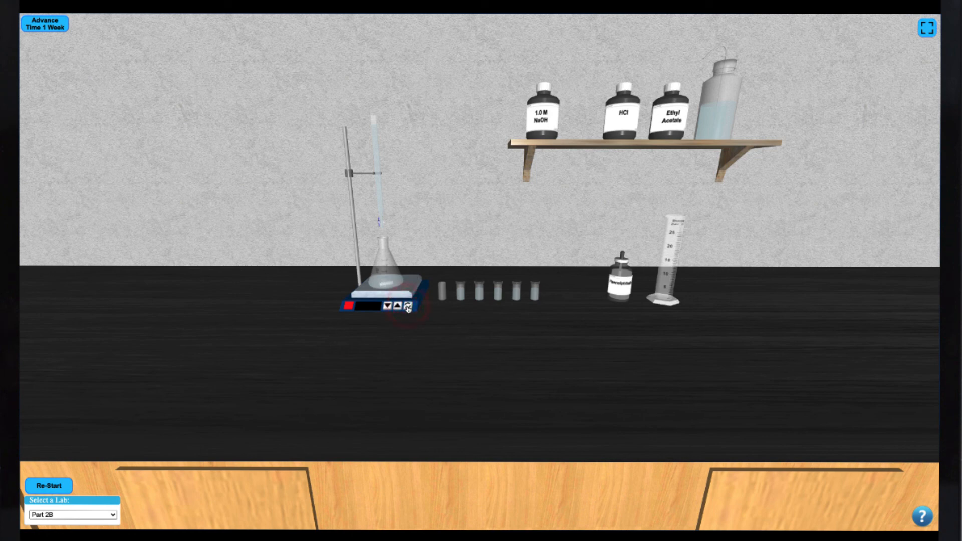
pyautogui.click(376, 195)
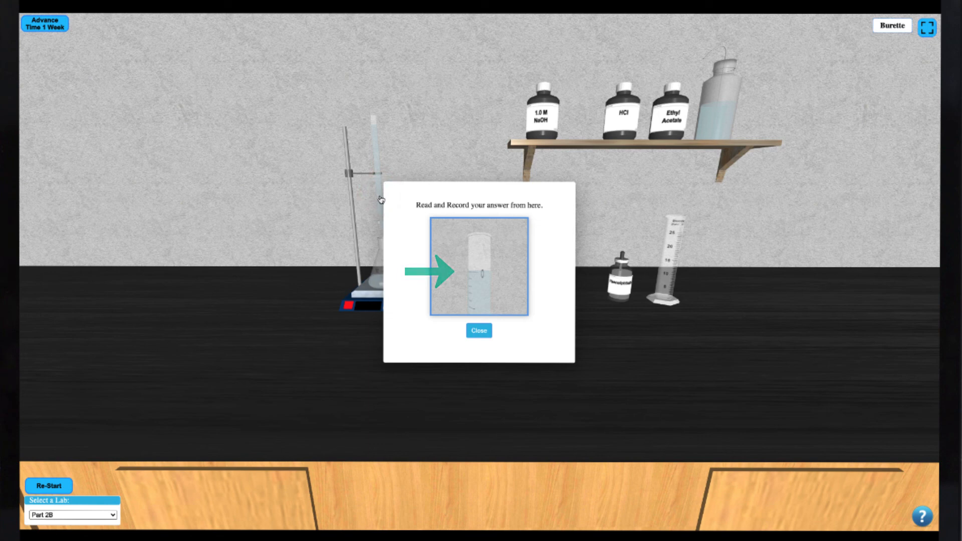
pyautogui.click(478, 331)
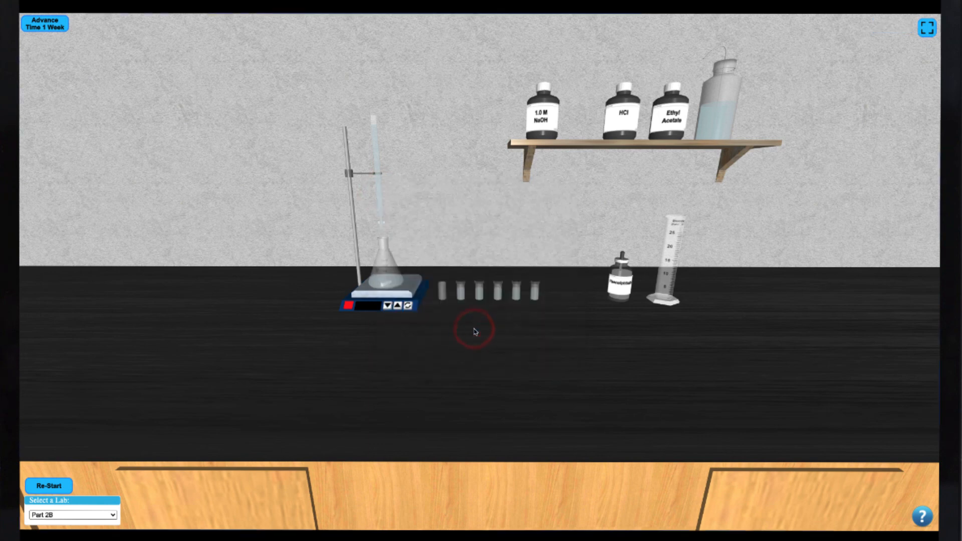